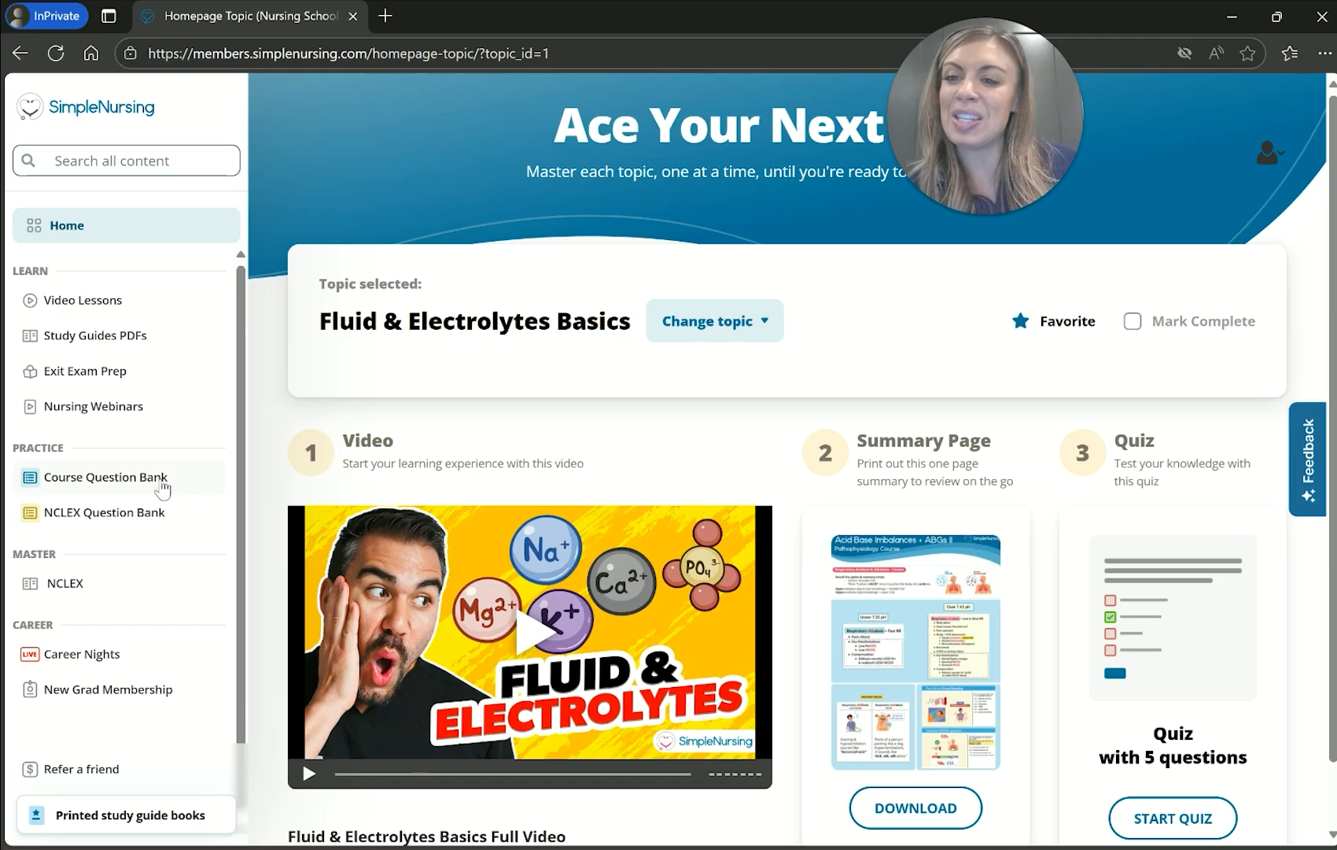
Go to the Course Question Bank from the left sidebar.
left_click(105, 477)
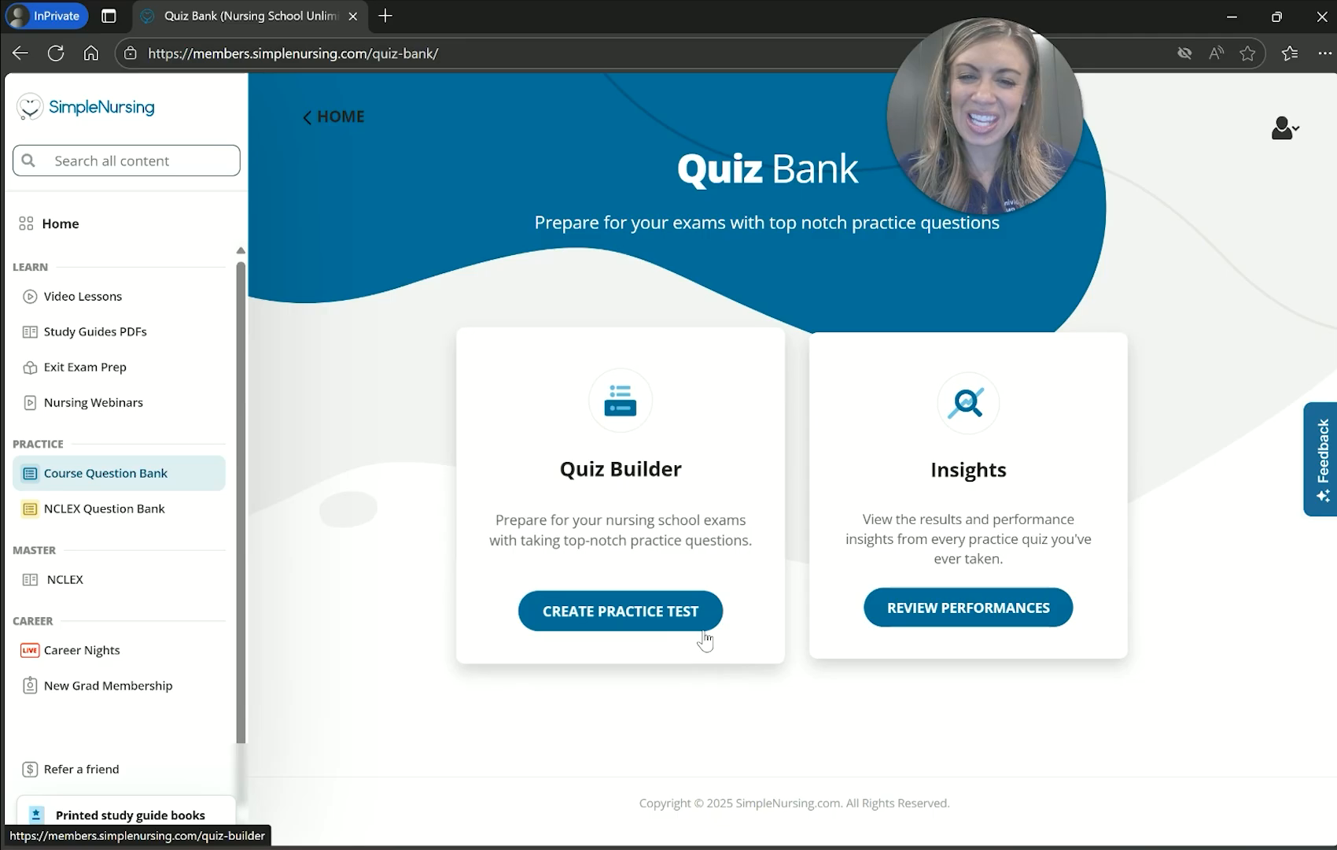
Start a new practice test so the Quiz Builder appears with untimed tutor-mode defaults.
left_click(619, 610)
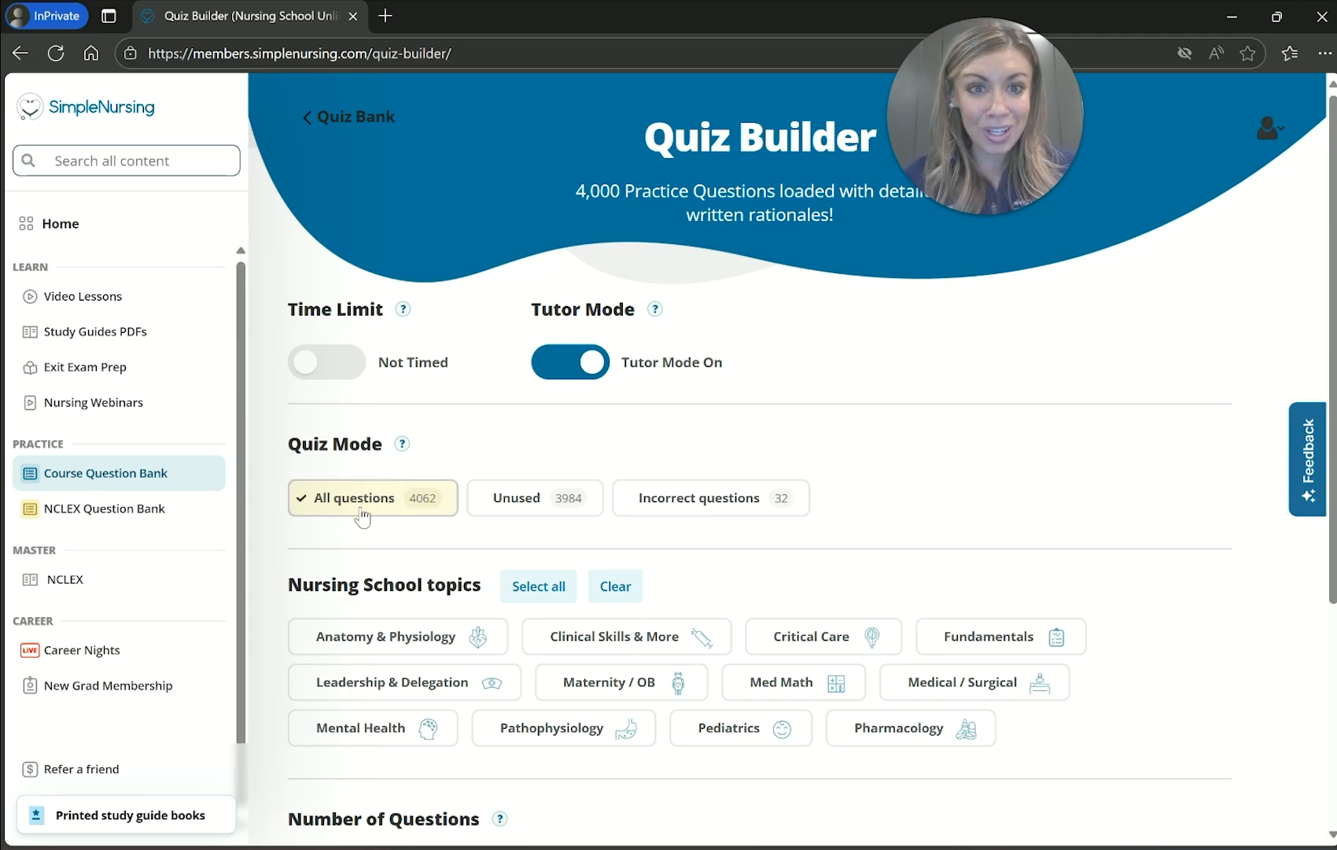
mouse_move(354, 521)
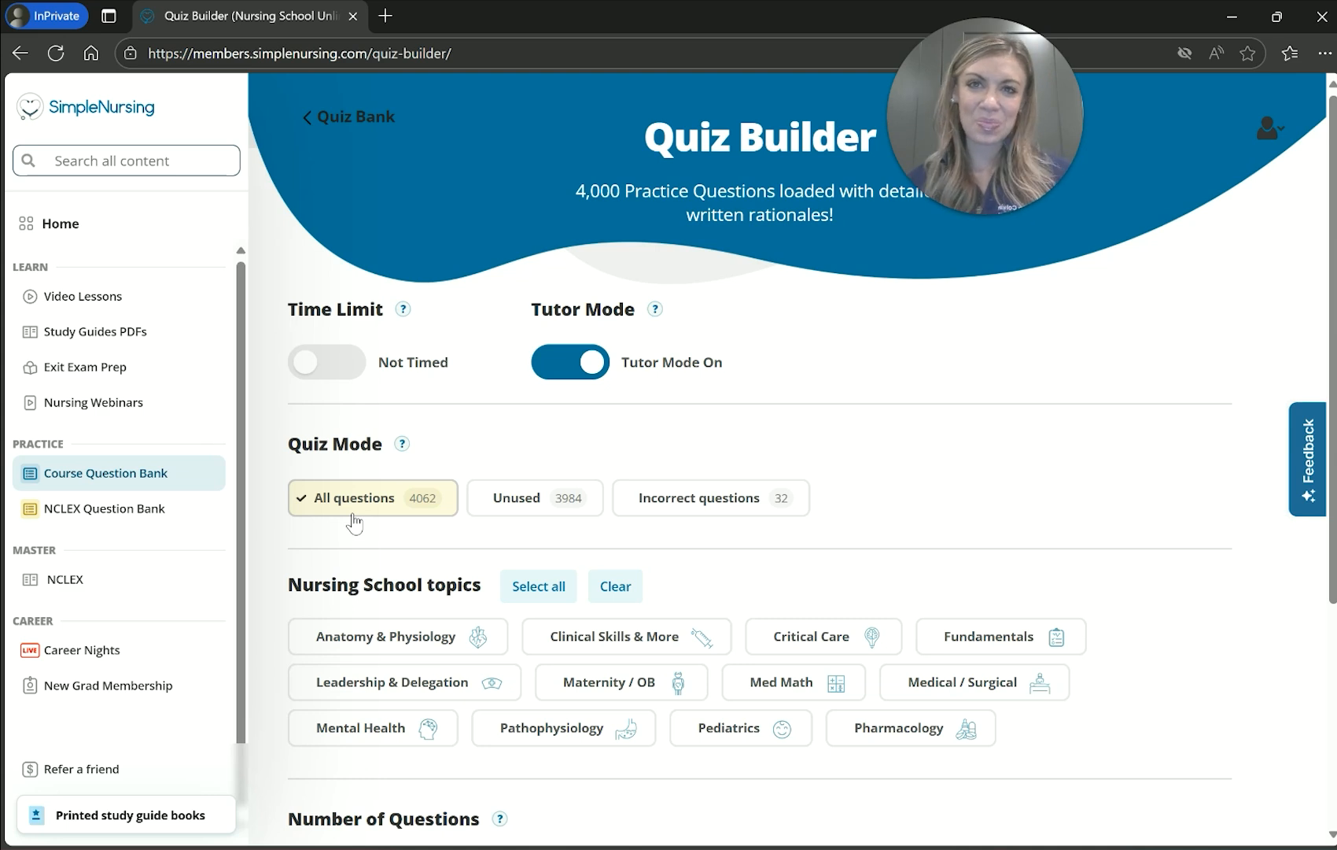
Choose Pharmacology with all four Musculoskeletal drug groups and set the quiz to 5 questions.
scroll("down", 3)
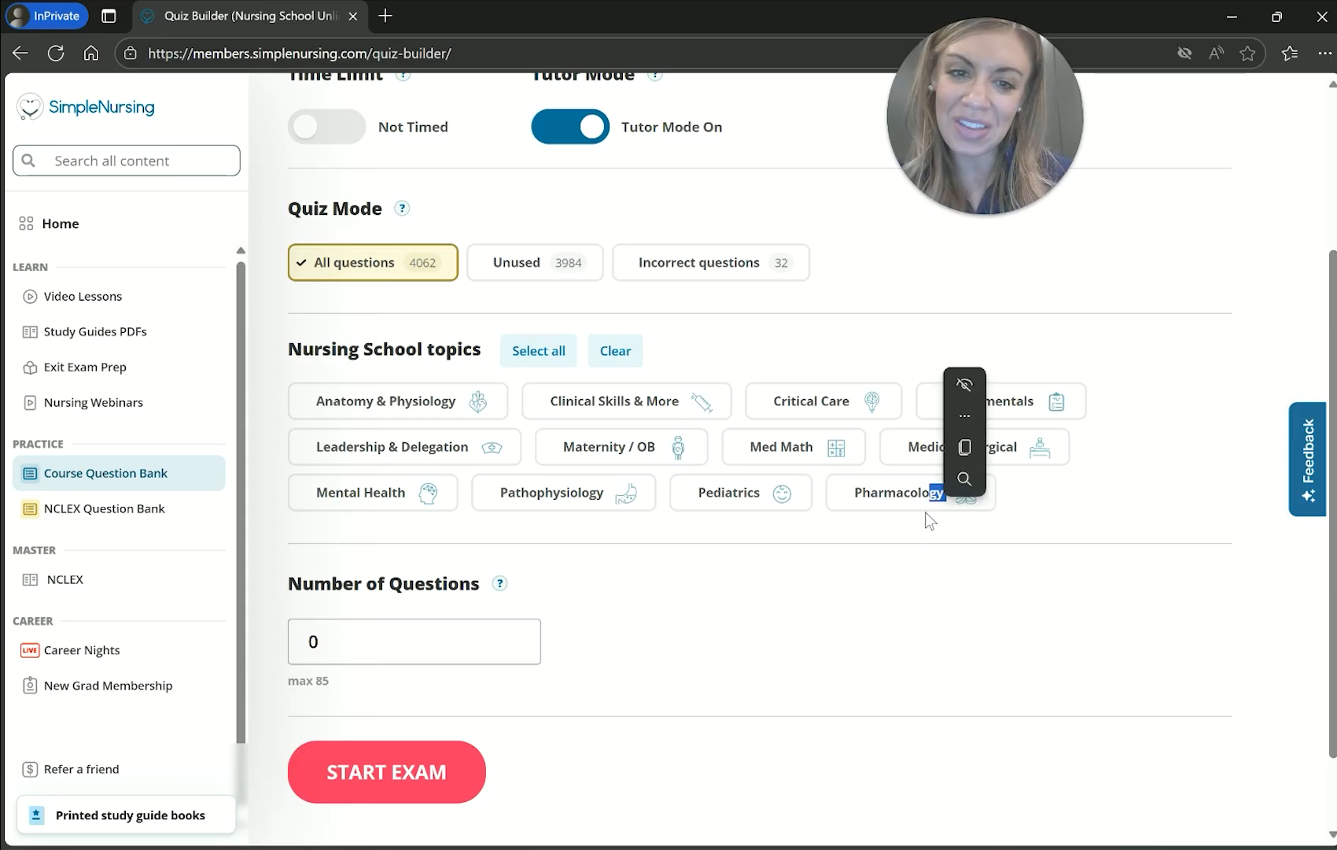
left_click(897, 492)
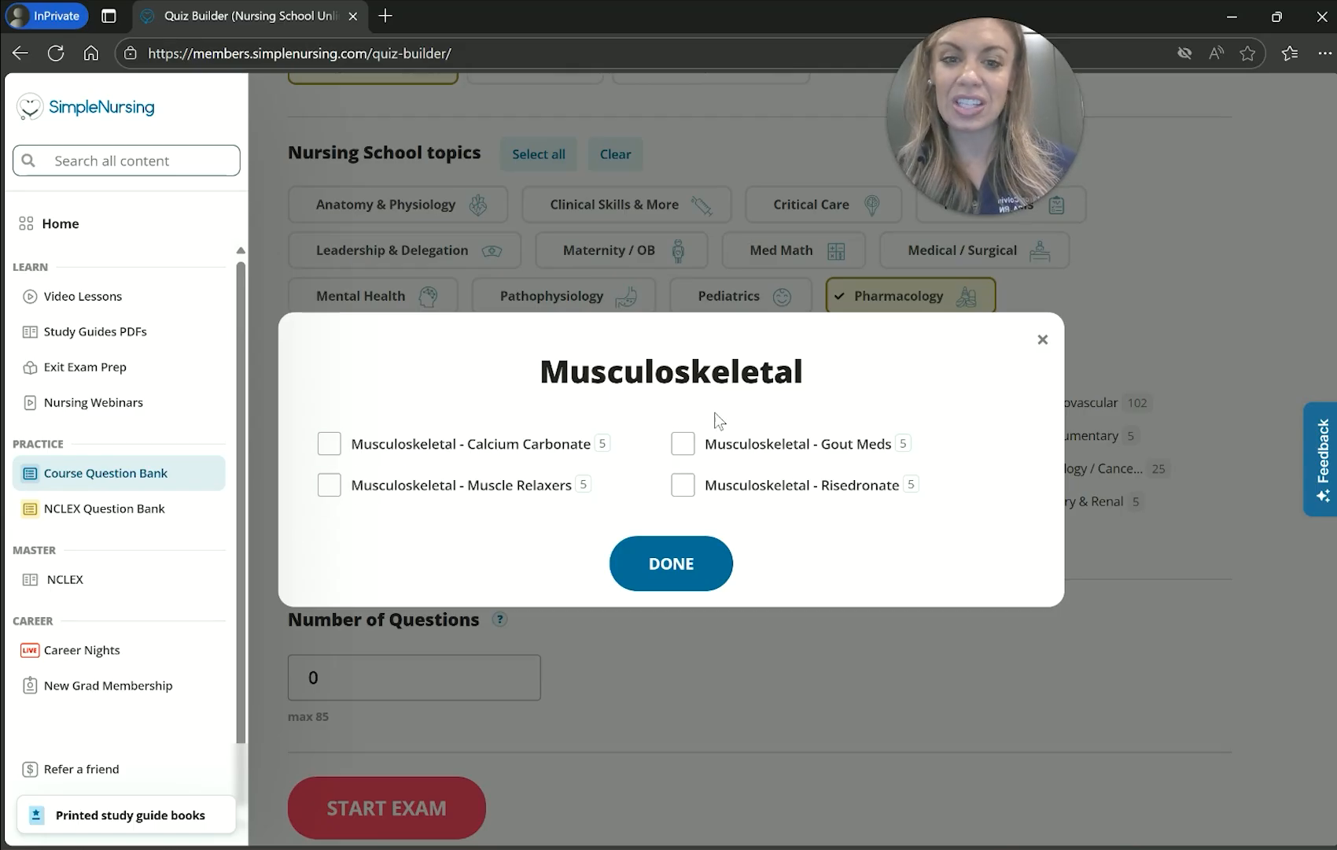
left_click(683, 443)
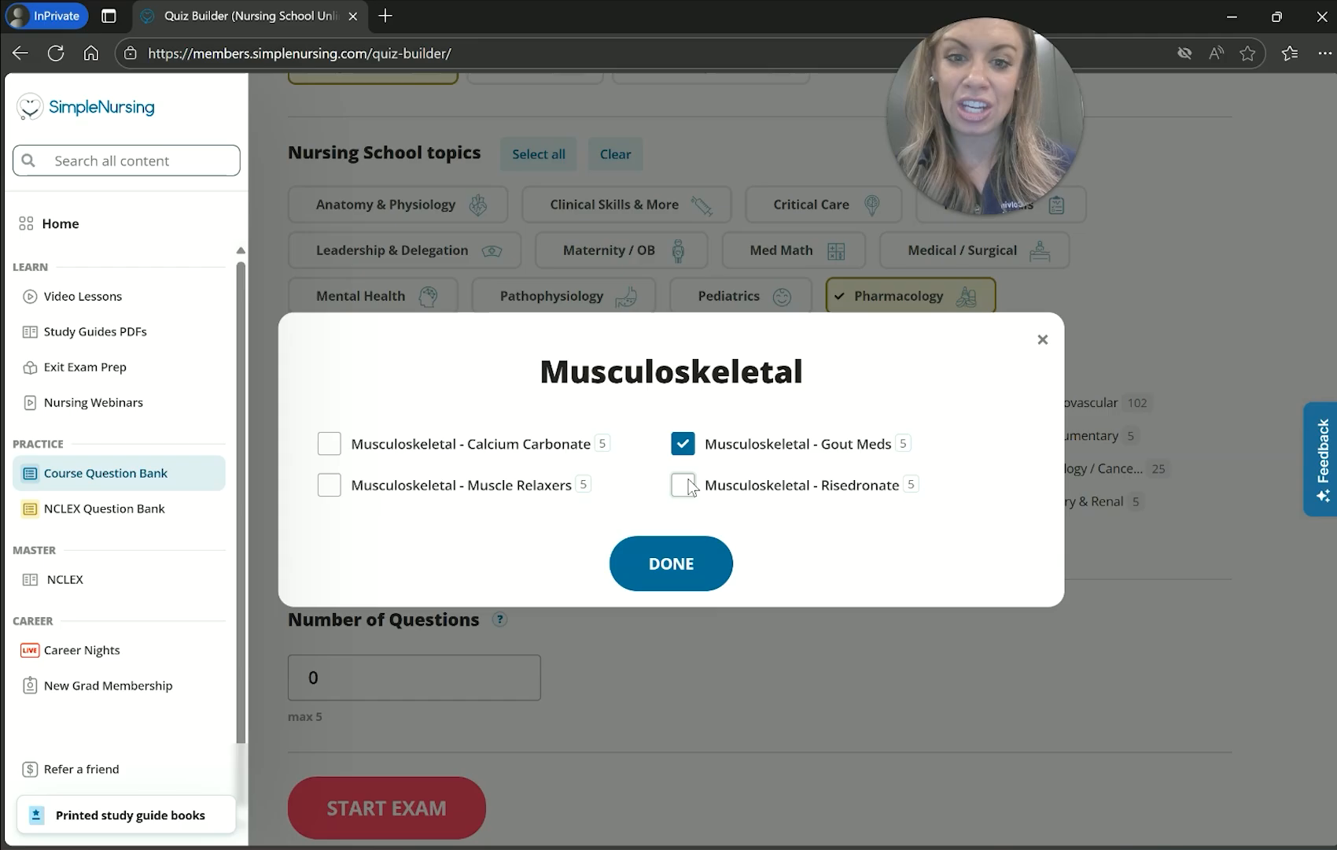
left_click(681, 485)
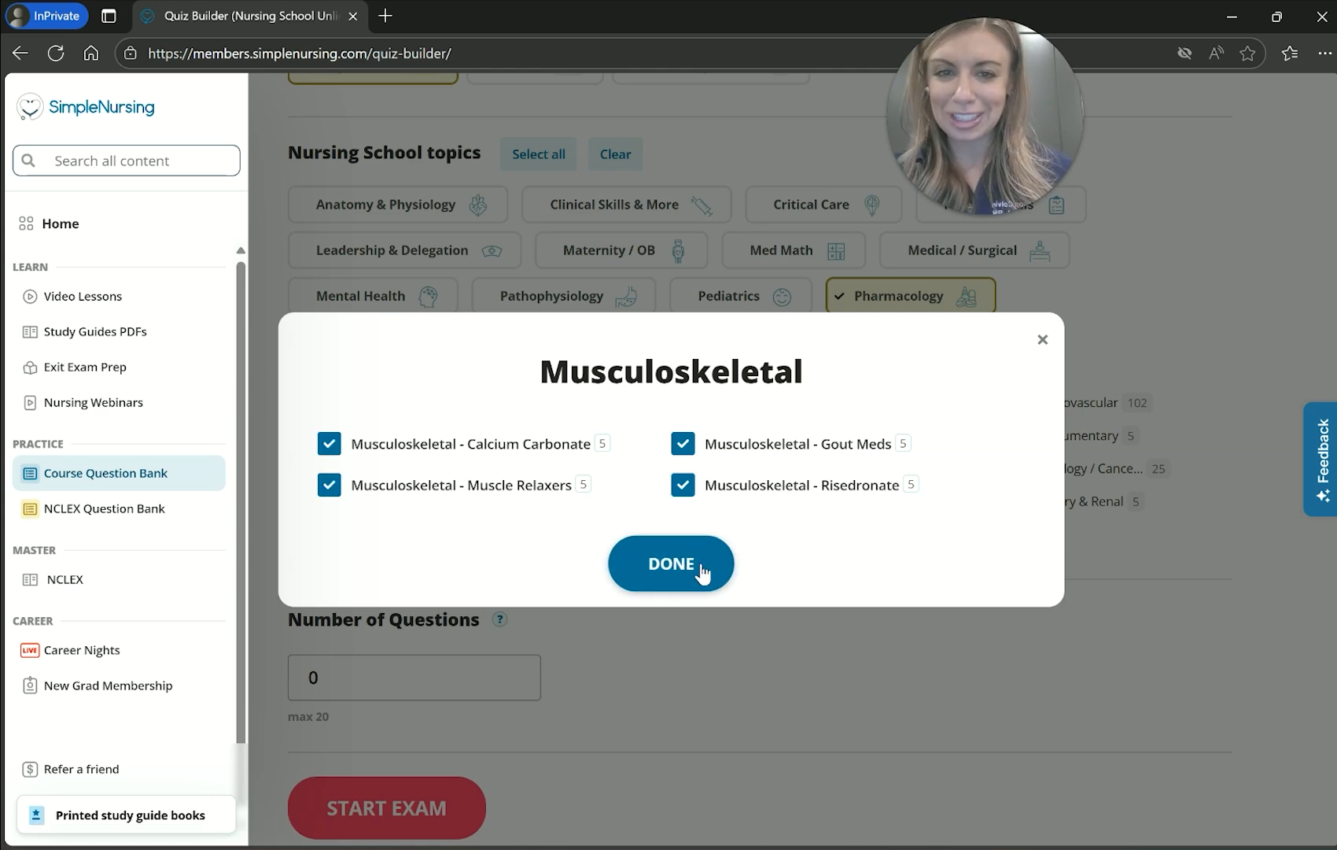
left_click(670, 563)
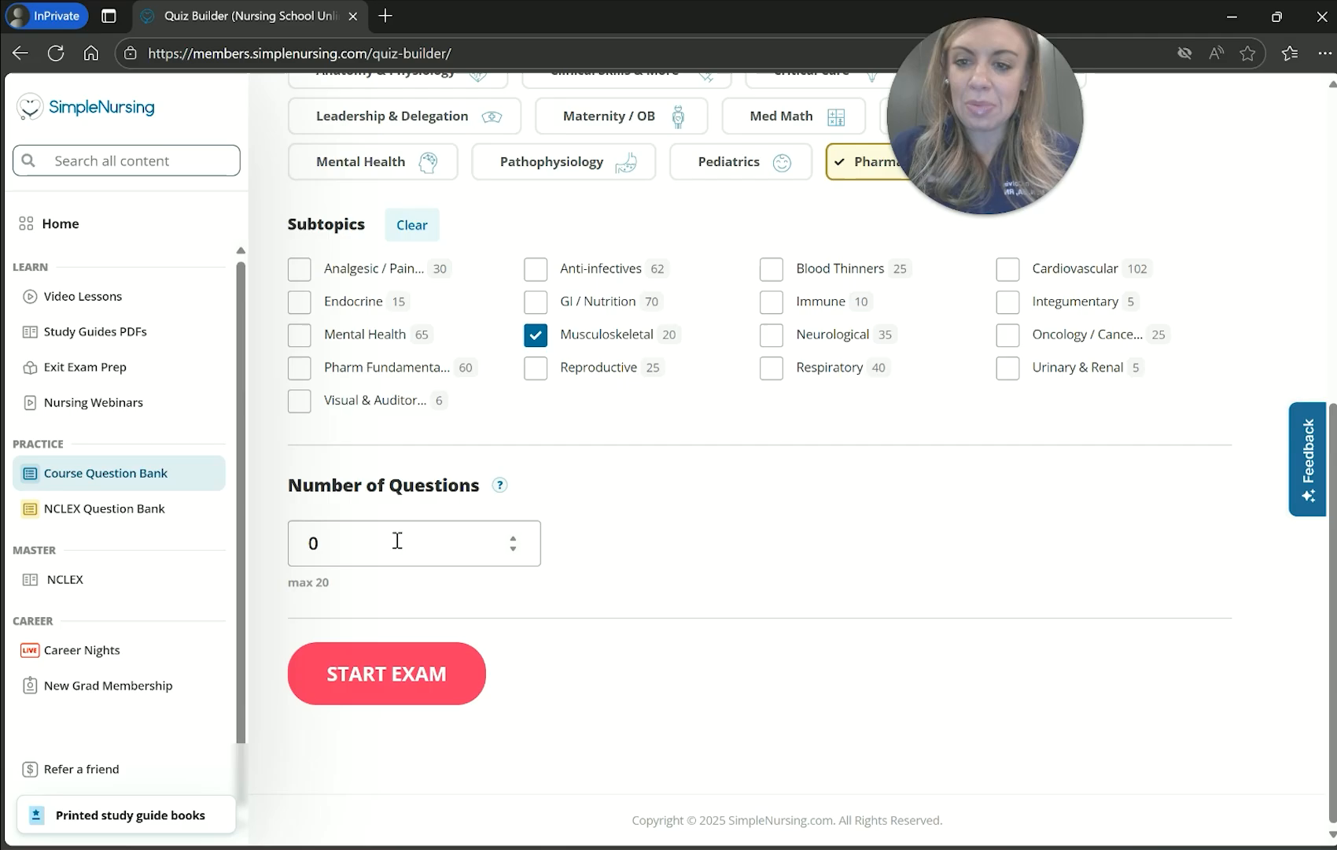
left_click(386, 674)
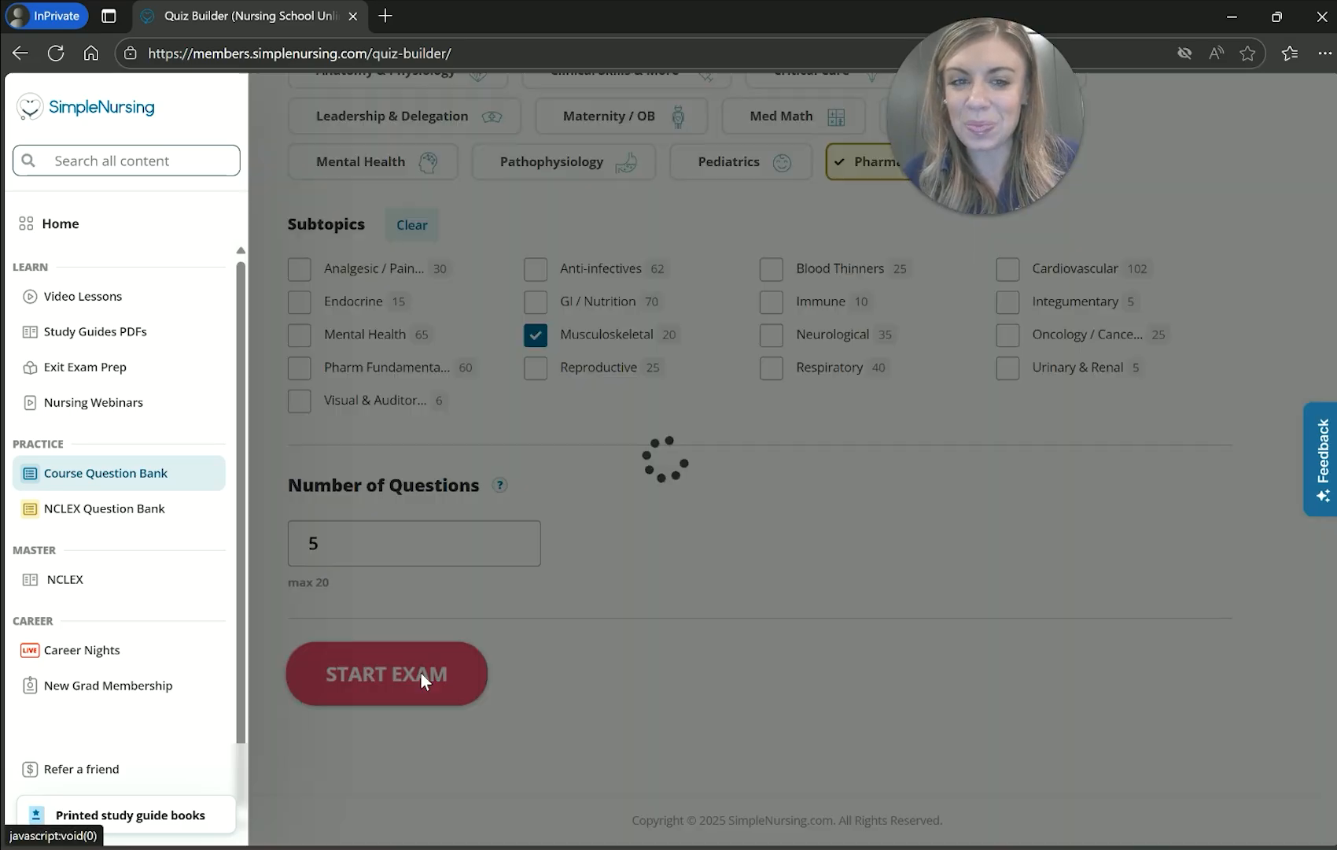
Begin the exam and answer question 1 on calcium carbonate with the healthier-bones statement, reading the rationale.
left_click(385, 673)
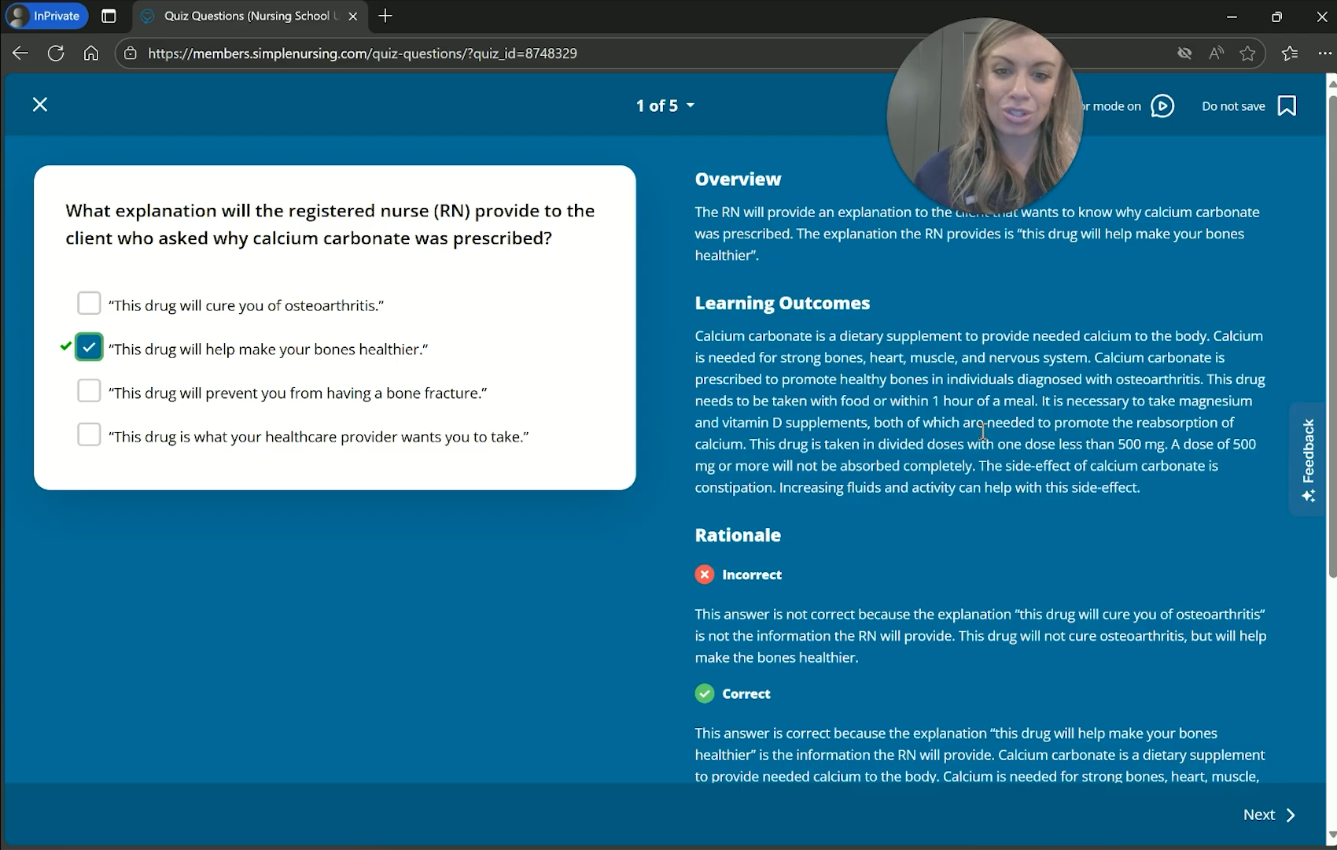
scroll("down", 3)
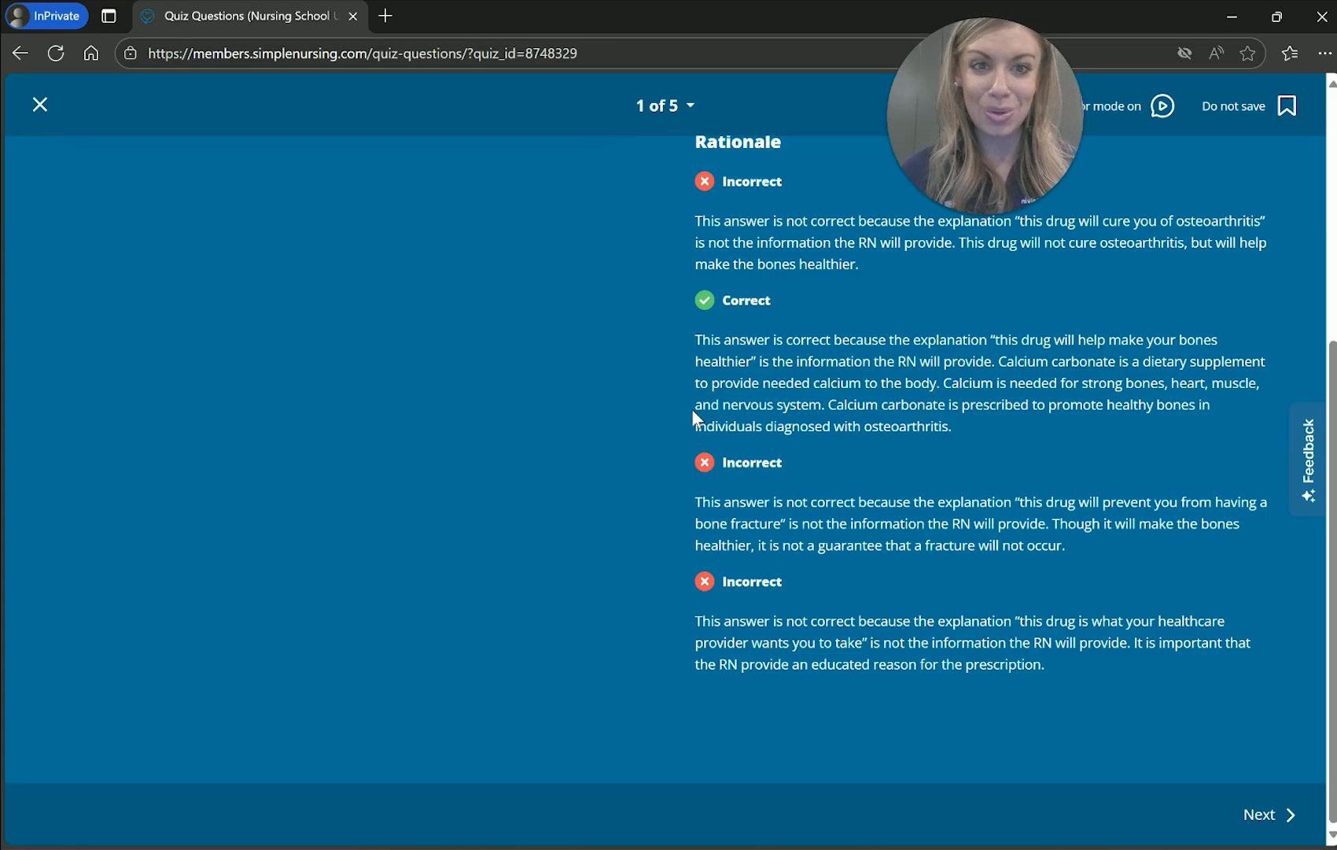
Answer question 2 on carisoprodol with the two-months statement and read its rationale.
left_click(1274, 813)
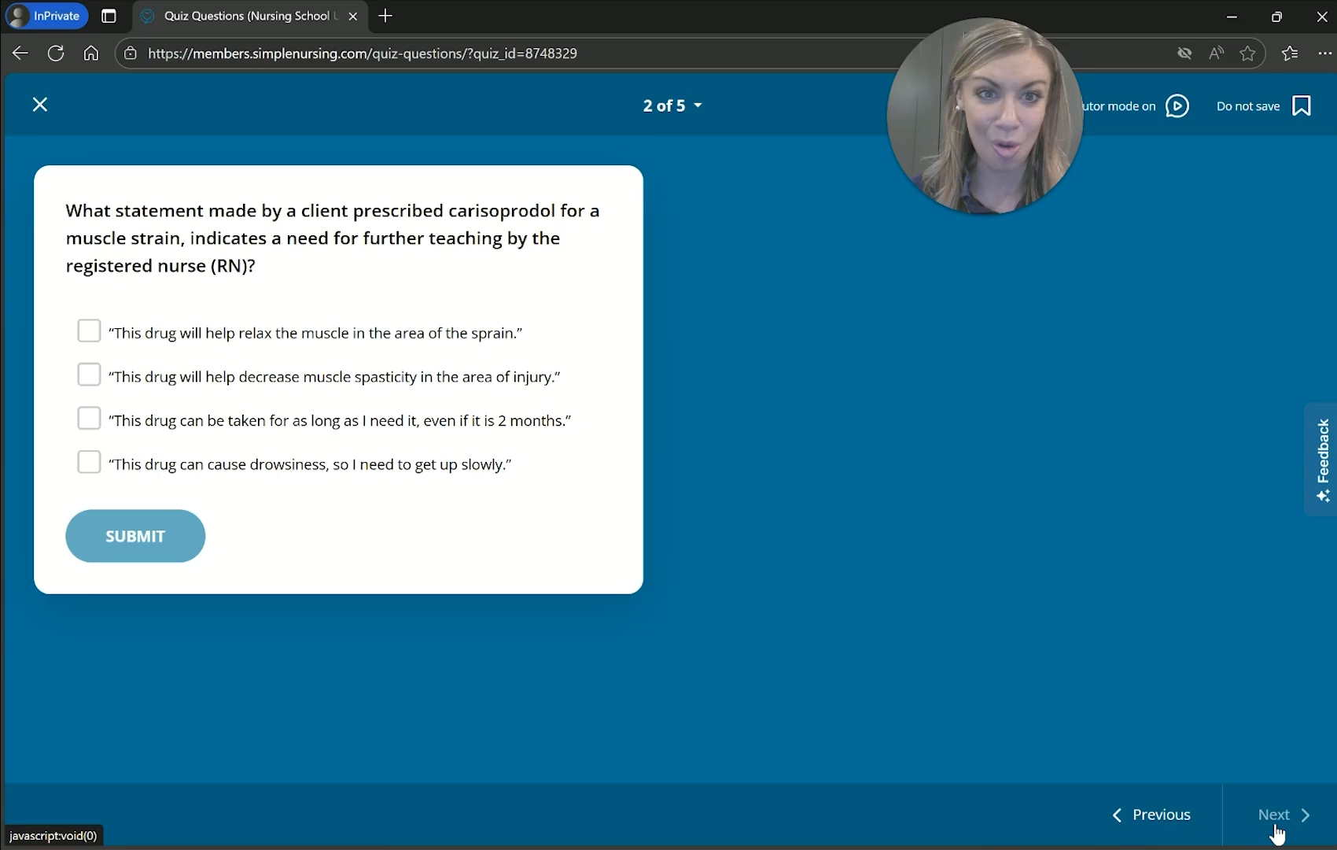
mouse_move(69, 418)
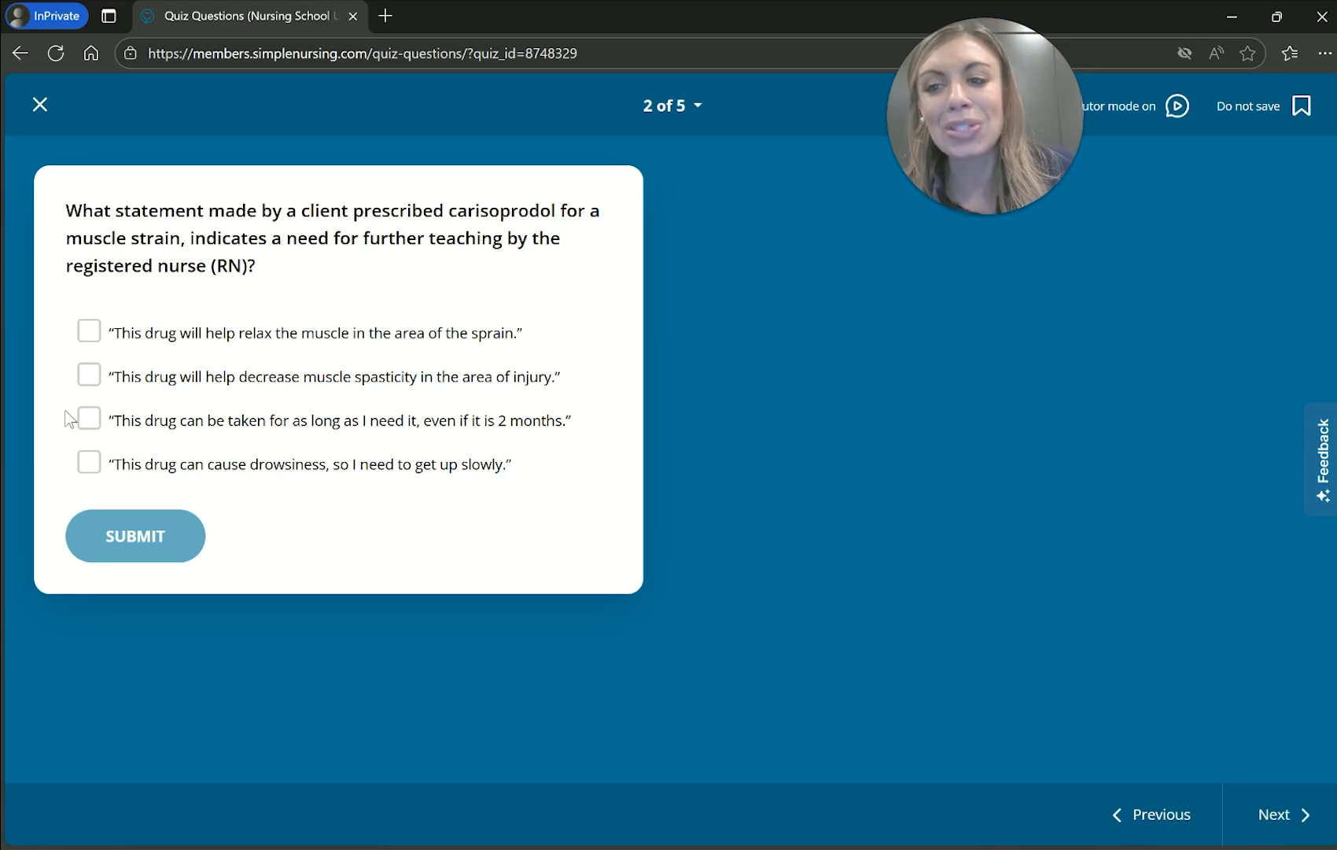
left_click(88, 418)
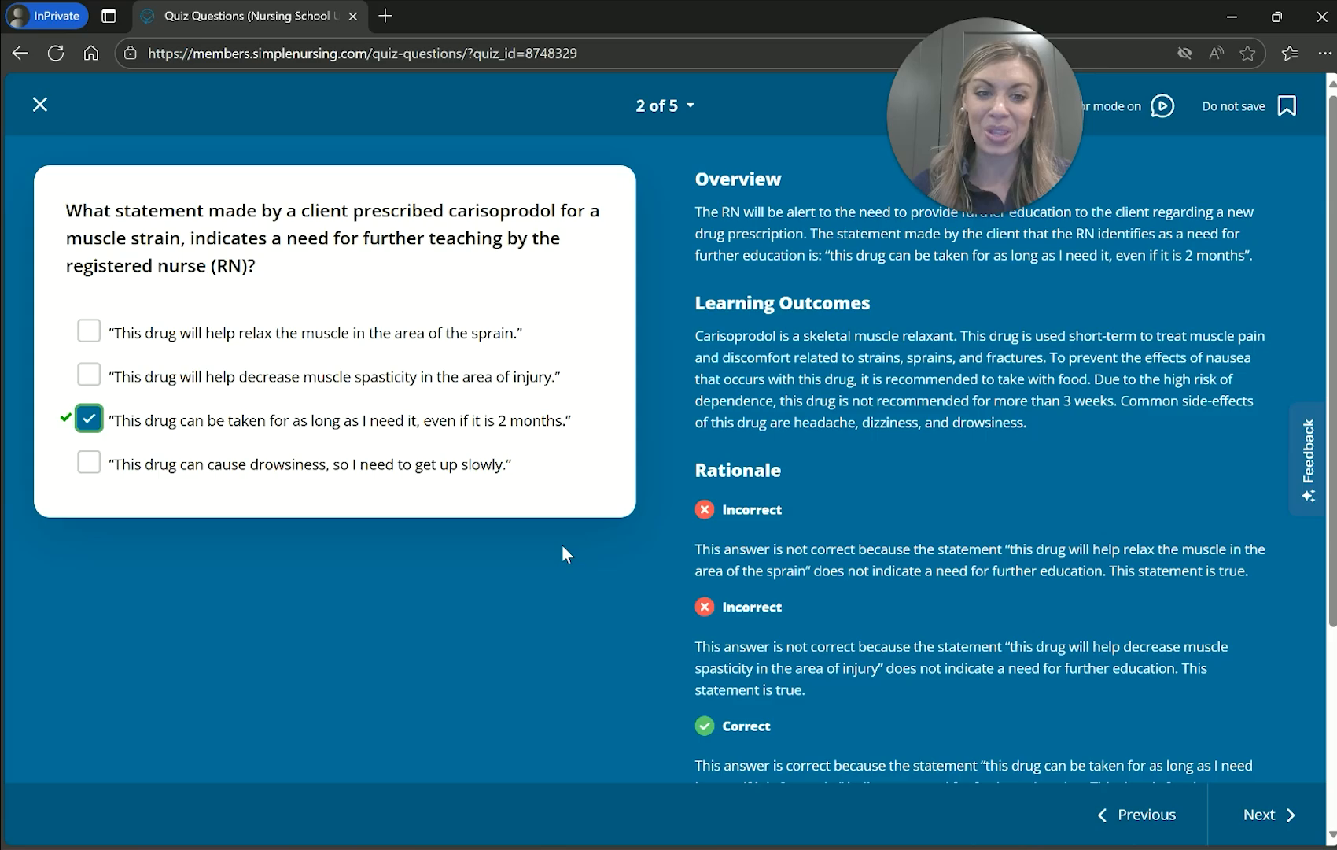
scroll("down", 3)
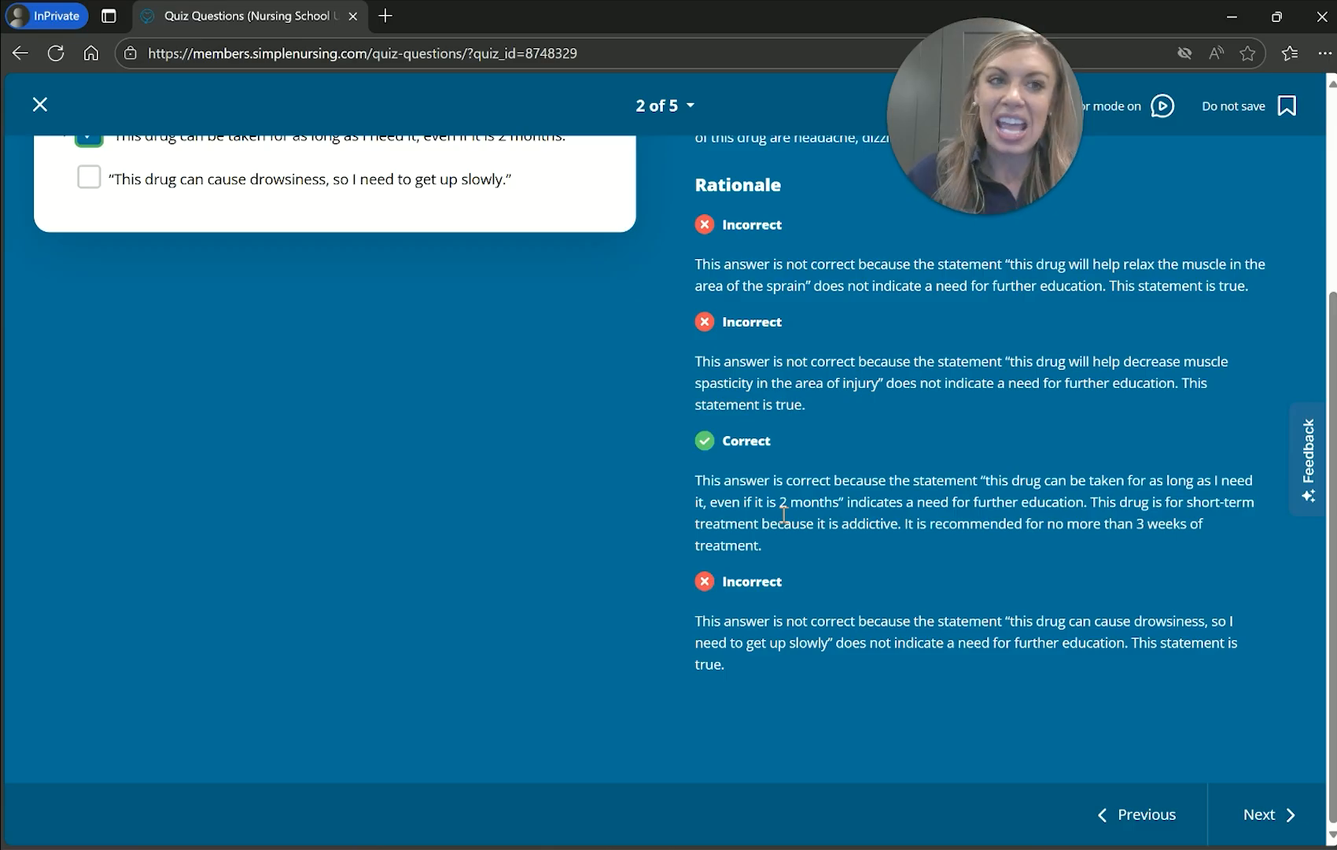
mouse_move(1103, 683)
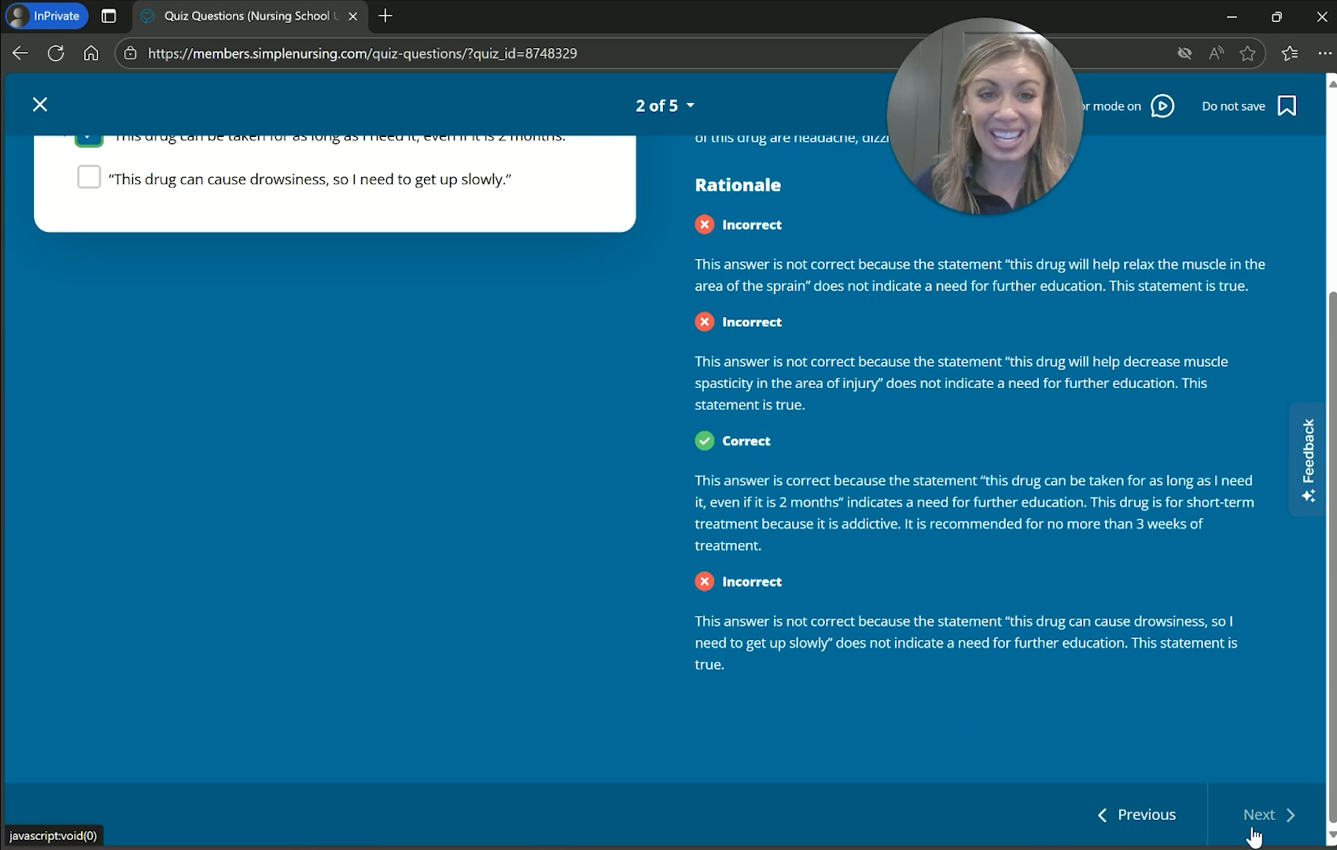
Submit the two chosen allopurinol teachings for question 3, review the rationale and move to question 4.
left_click(1273, 813)
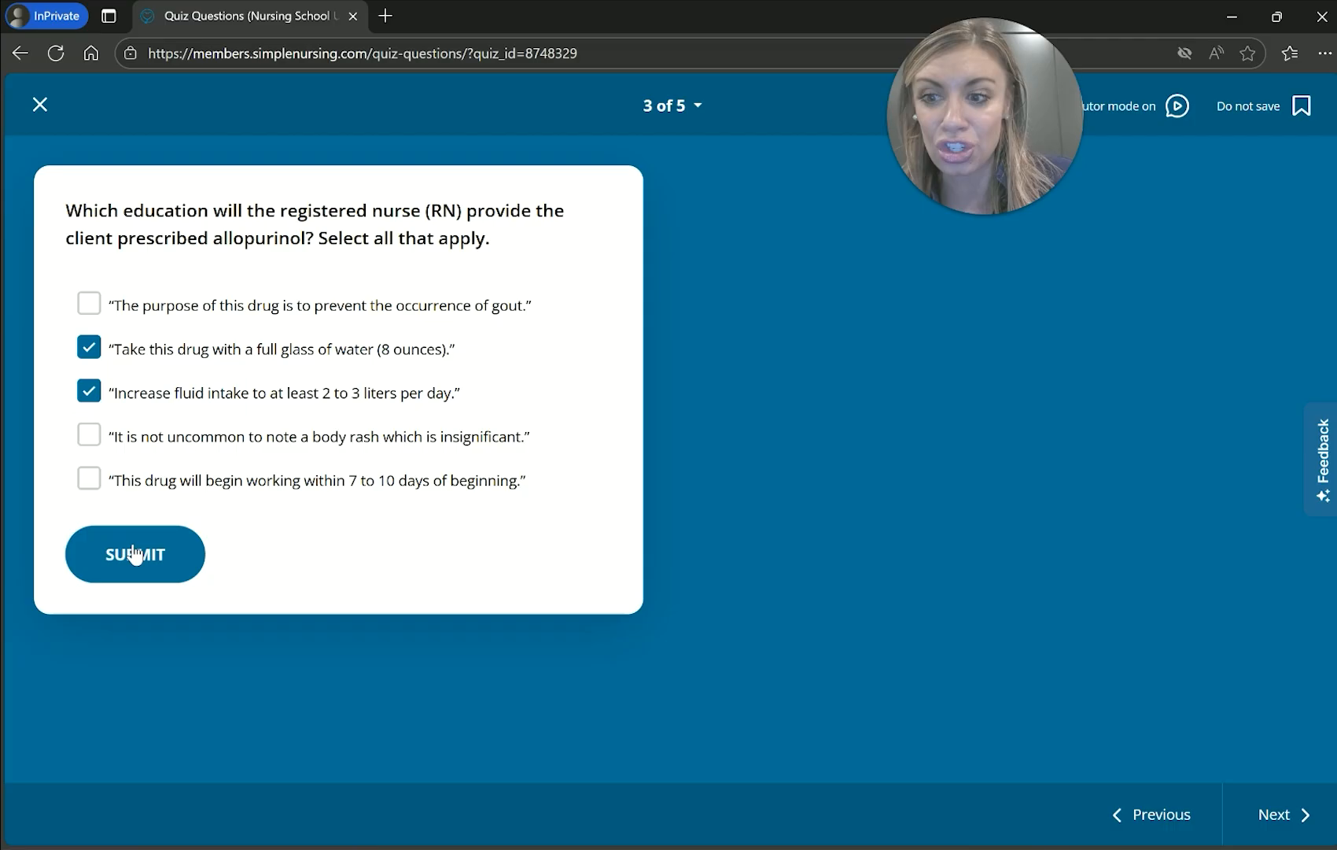
left_click(133, 552)
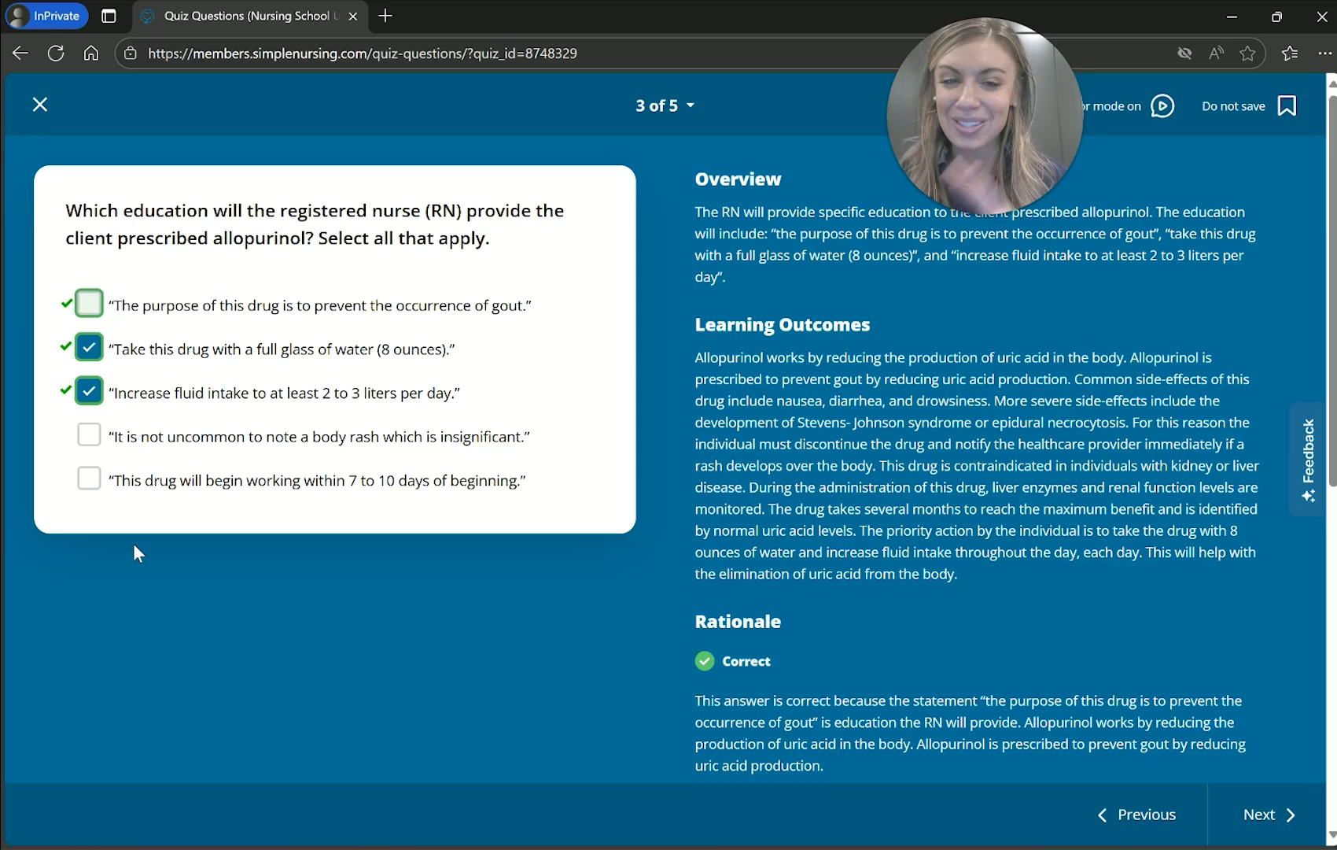
mouse_move(145, 546)
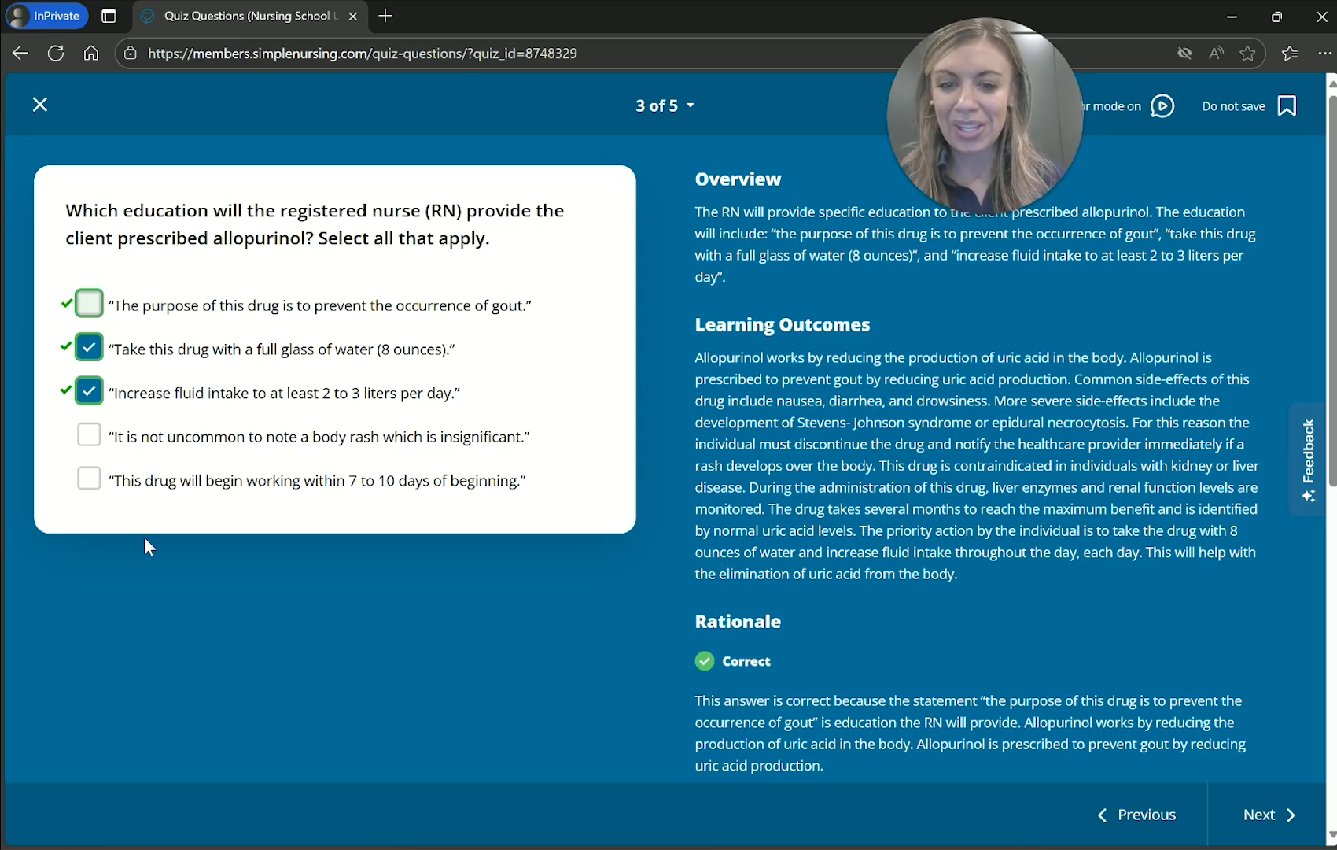
scroll("down", 3)
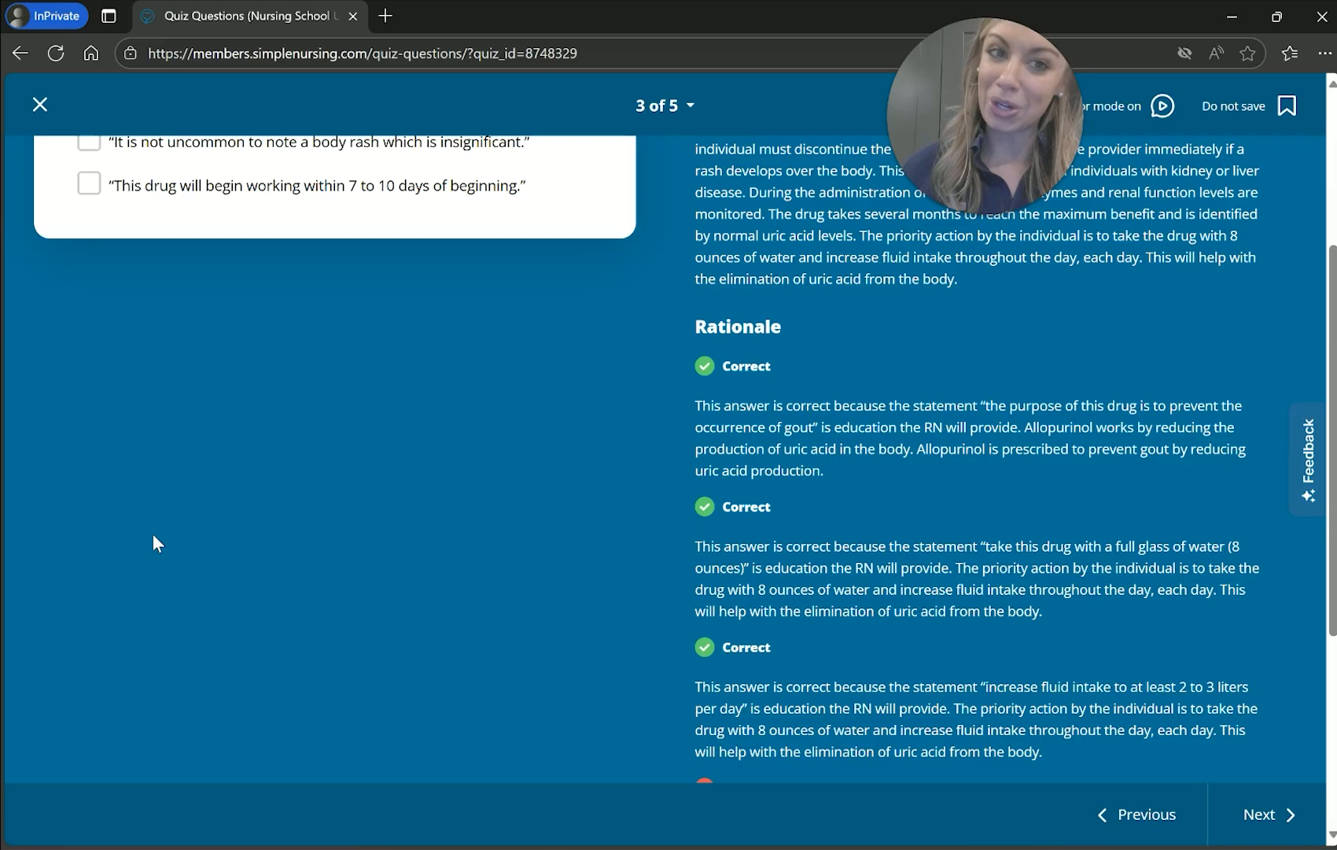
mouse_move(353, 614)
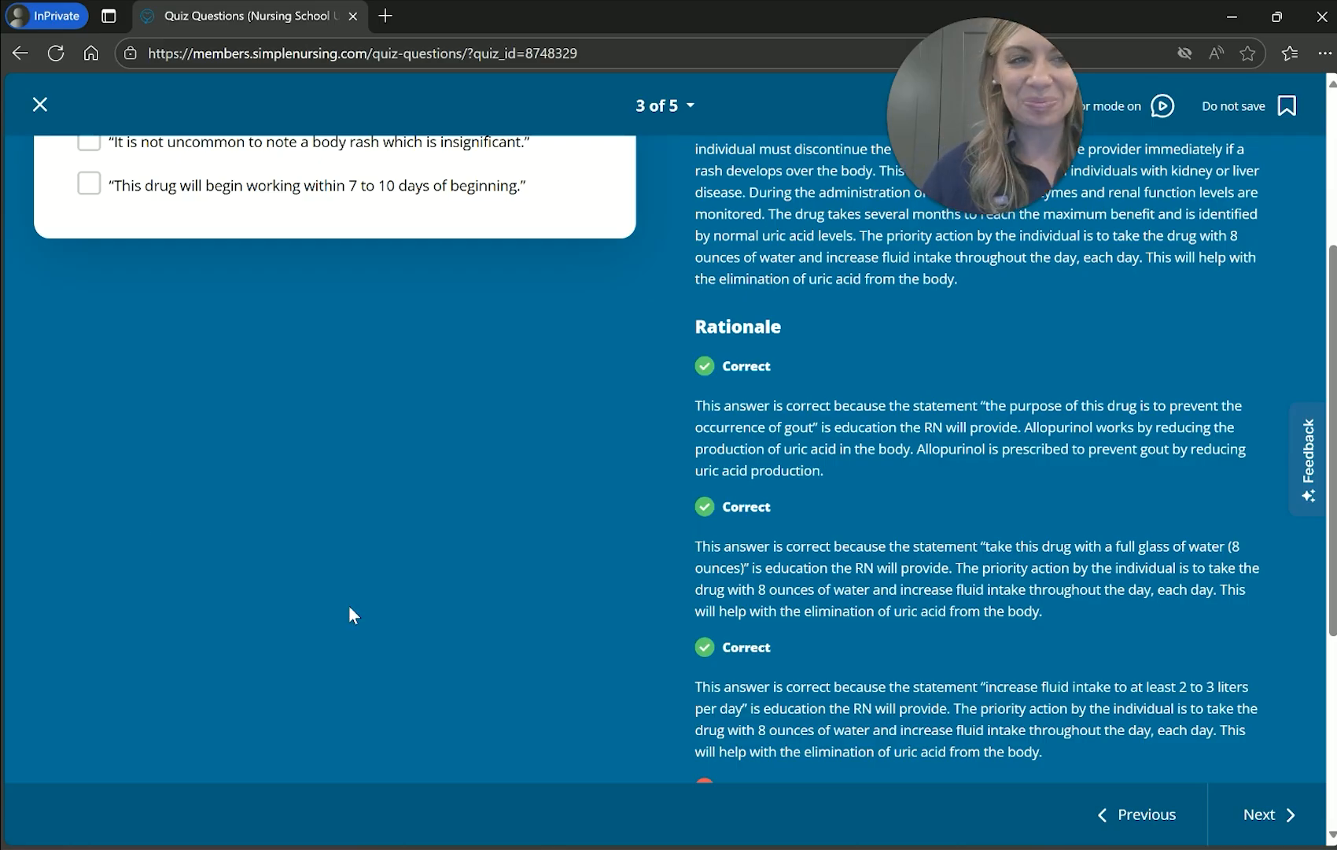
left_click(1270, 814)
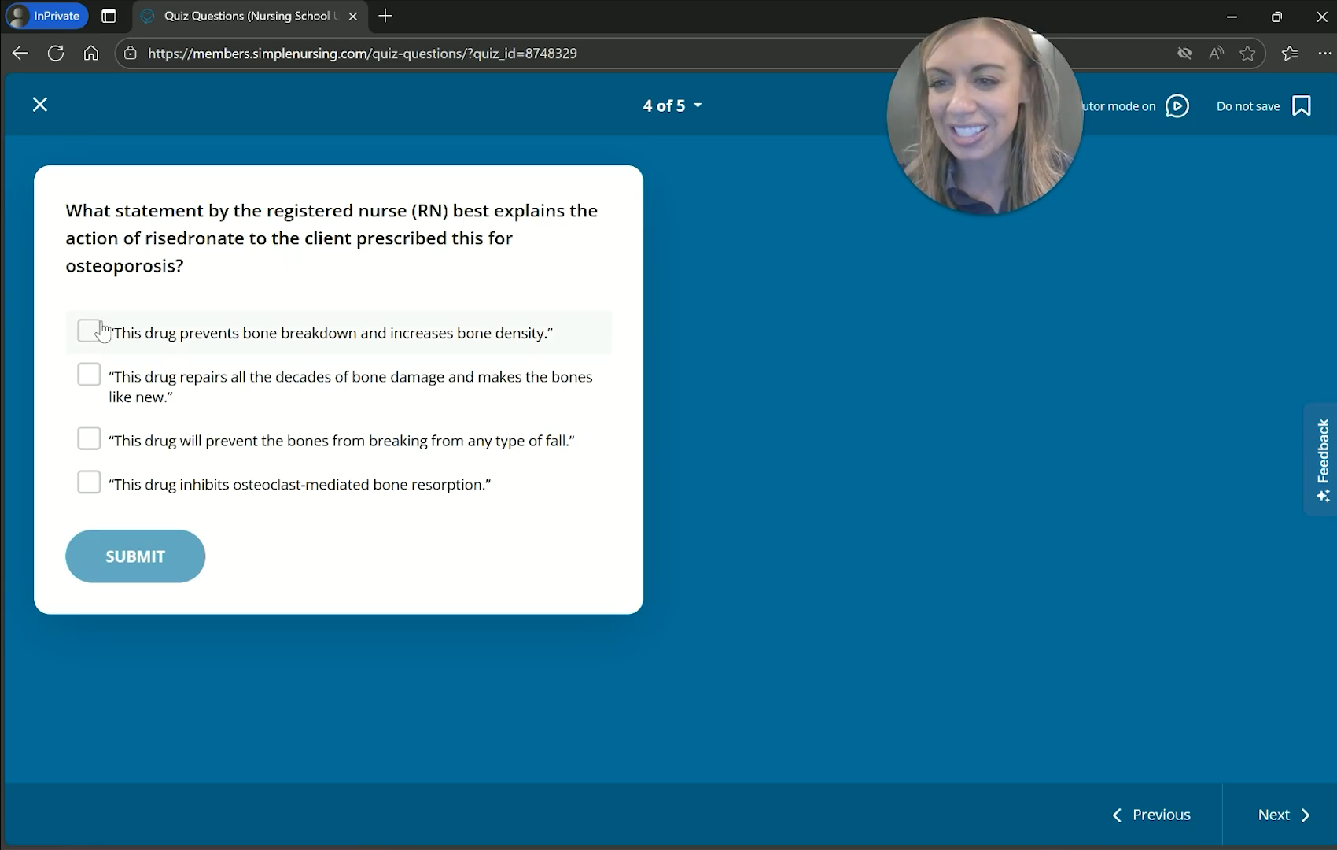
Answer question 4 on risedronate with the prevents-bone-breakdown-and-increases-density statement and read the rationale.
left_click(88, 330)
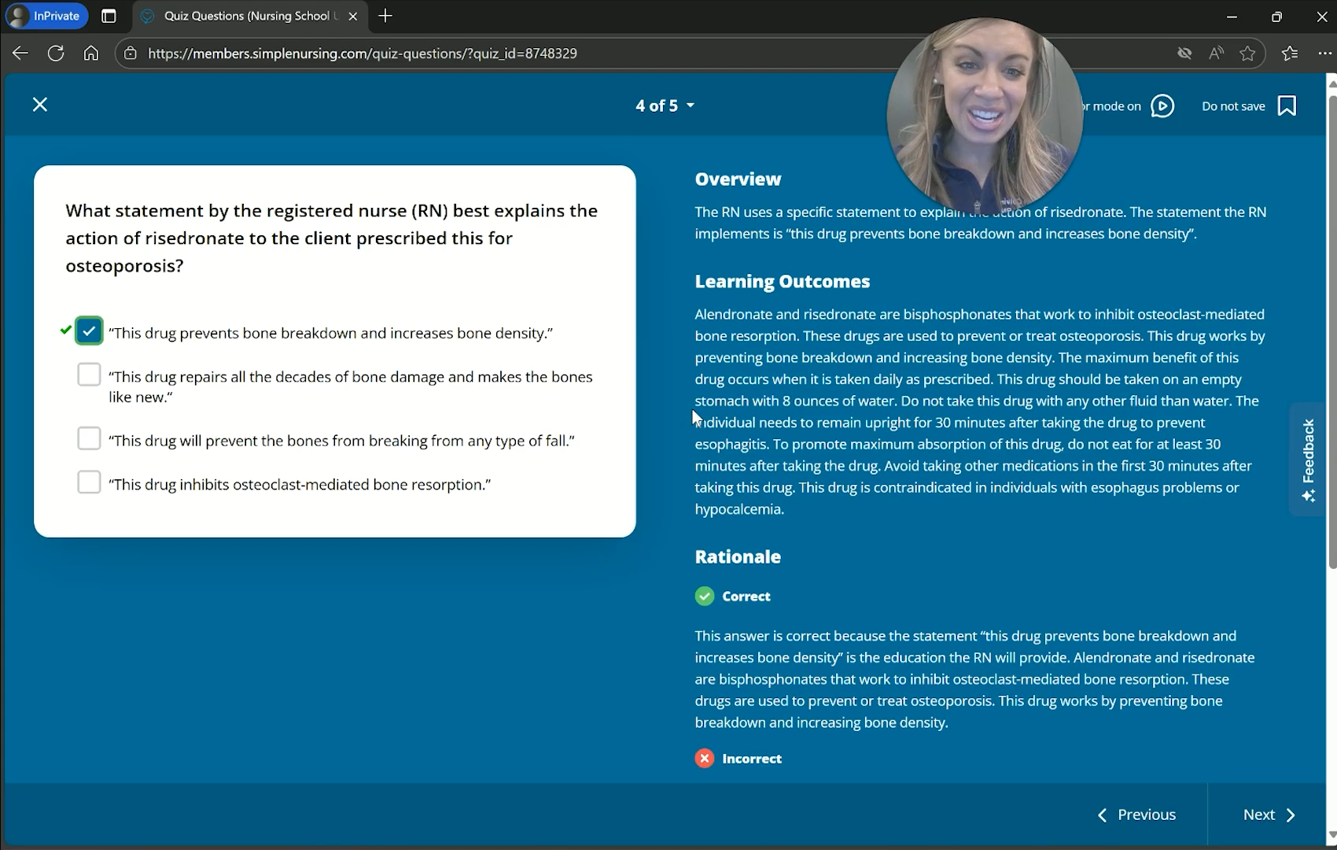
scroll("down", 3)
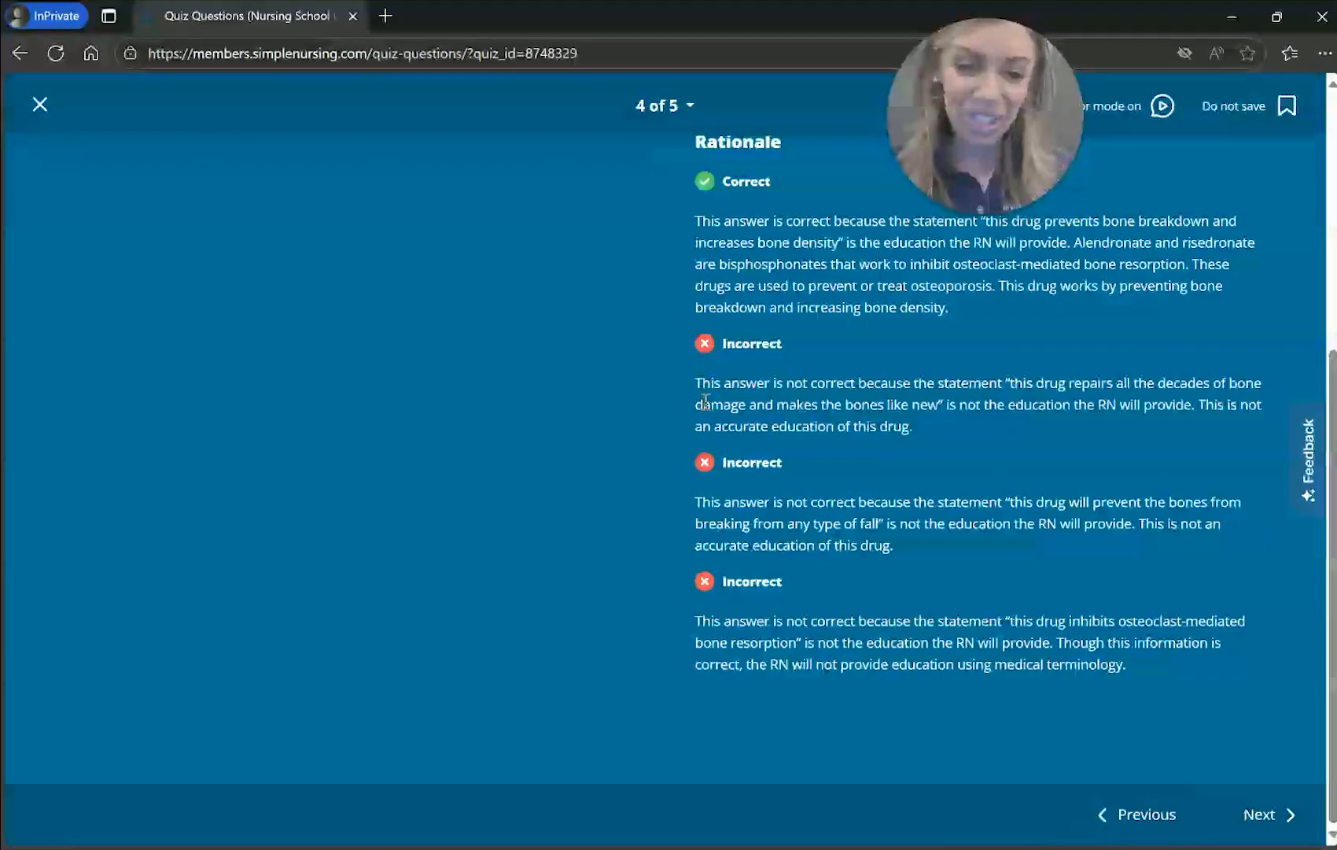
mouse_move(929, 445)
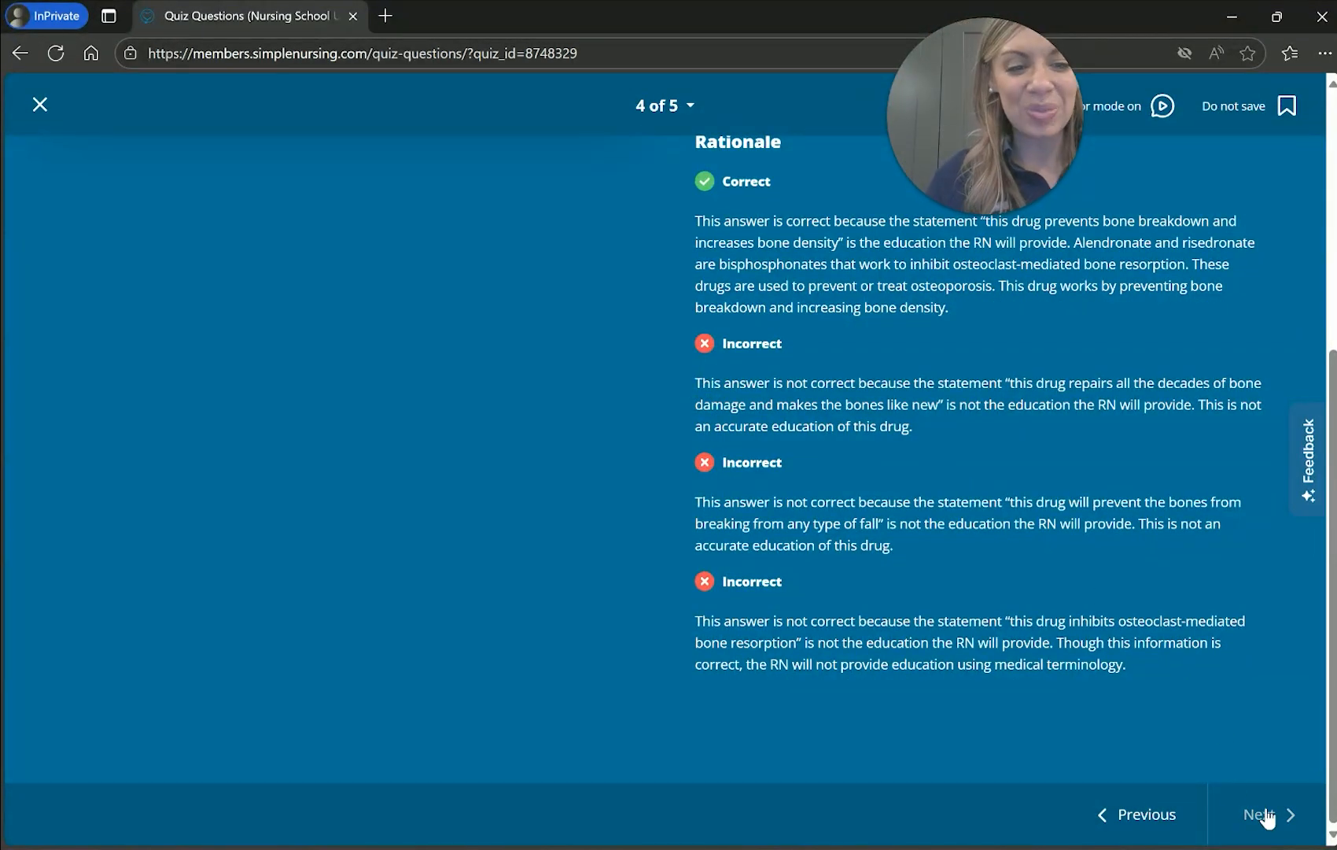
Answer question 5 on alendronate with bone scan, see it marked wrong against bone density study, and read the rationales.
left_click(1262, 813)
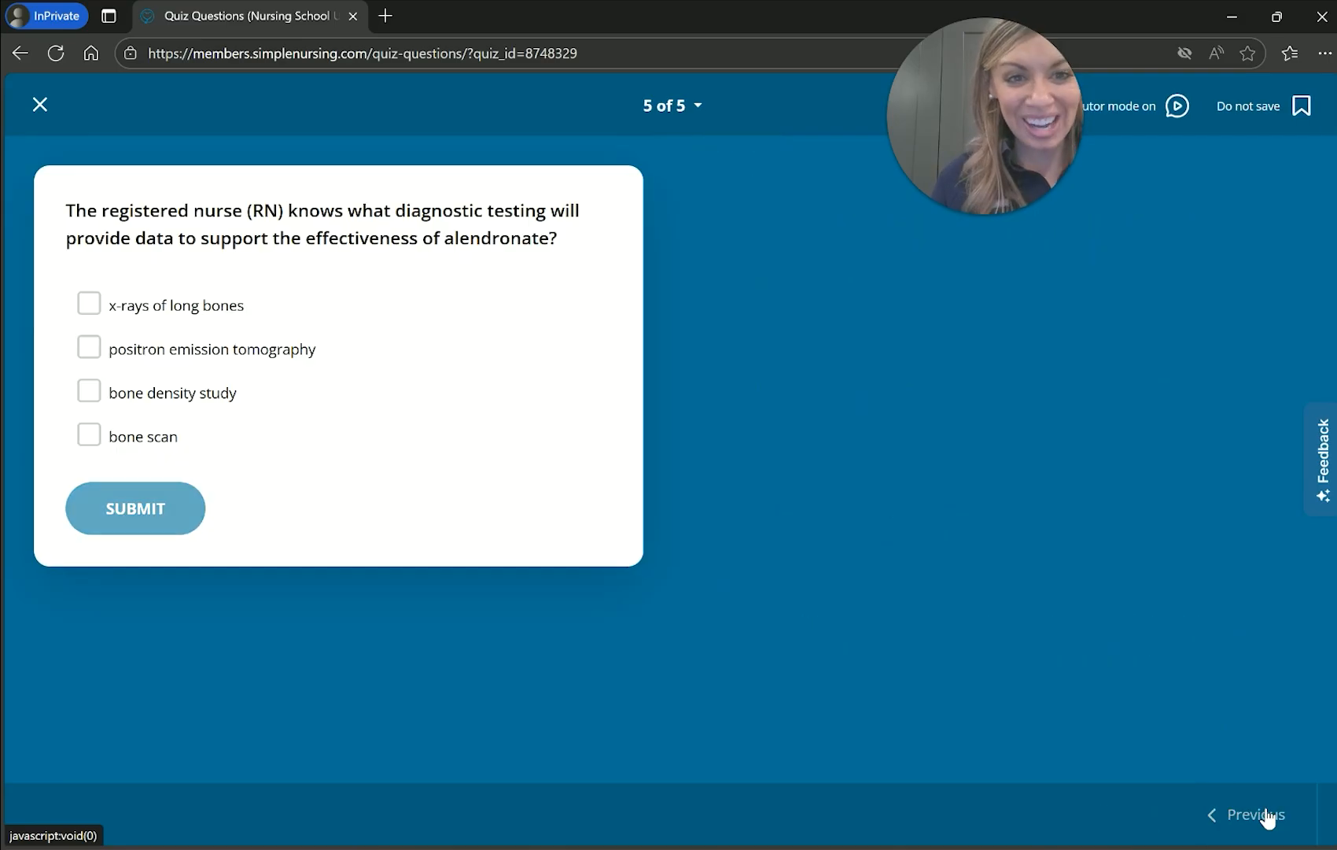
mouse_move(882, 666)
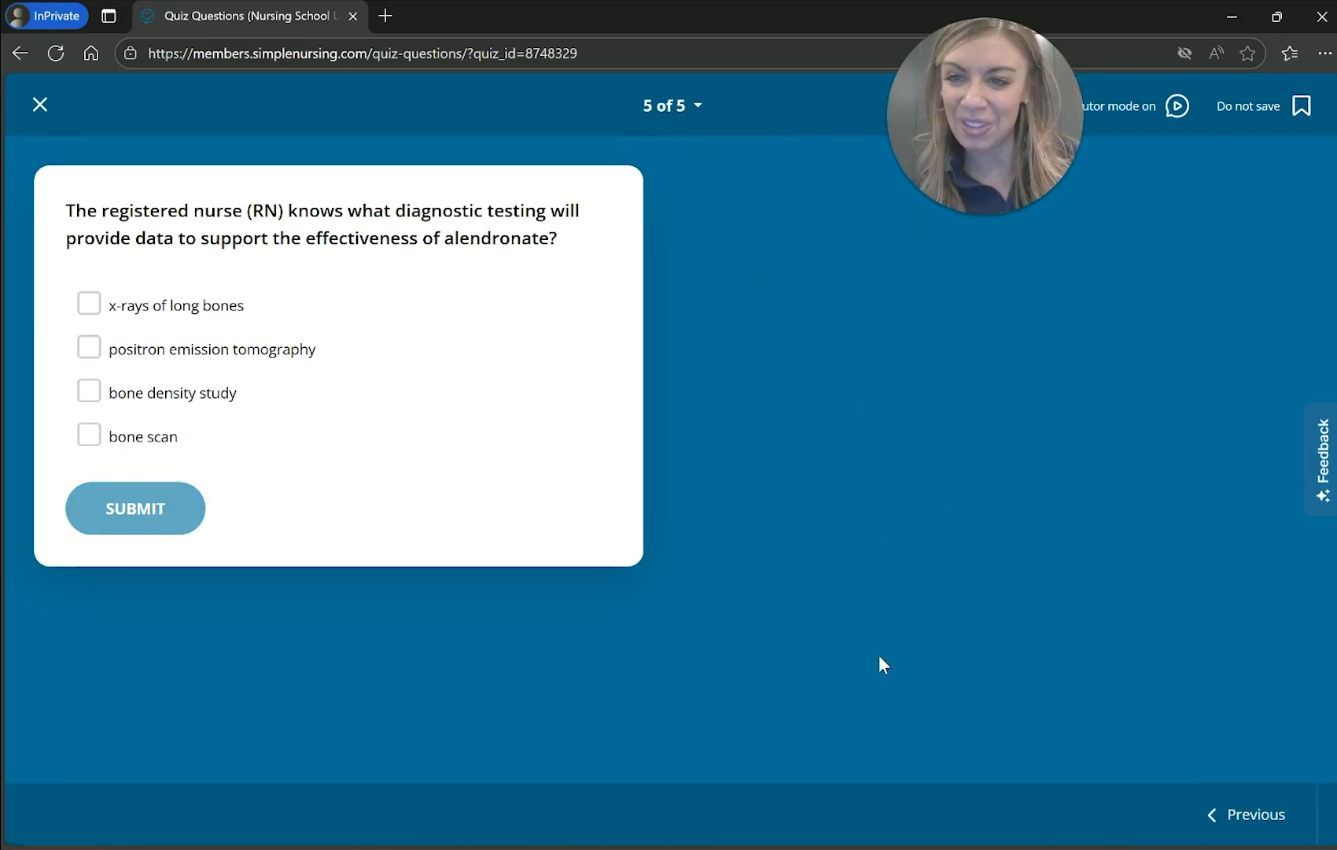
mouse_move(867, 501)
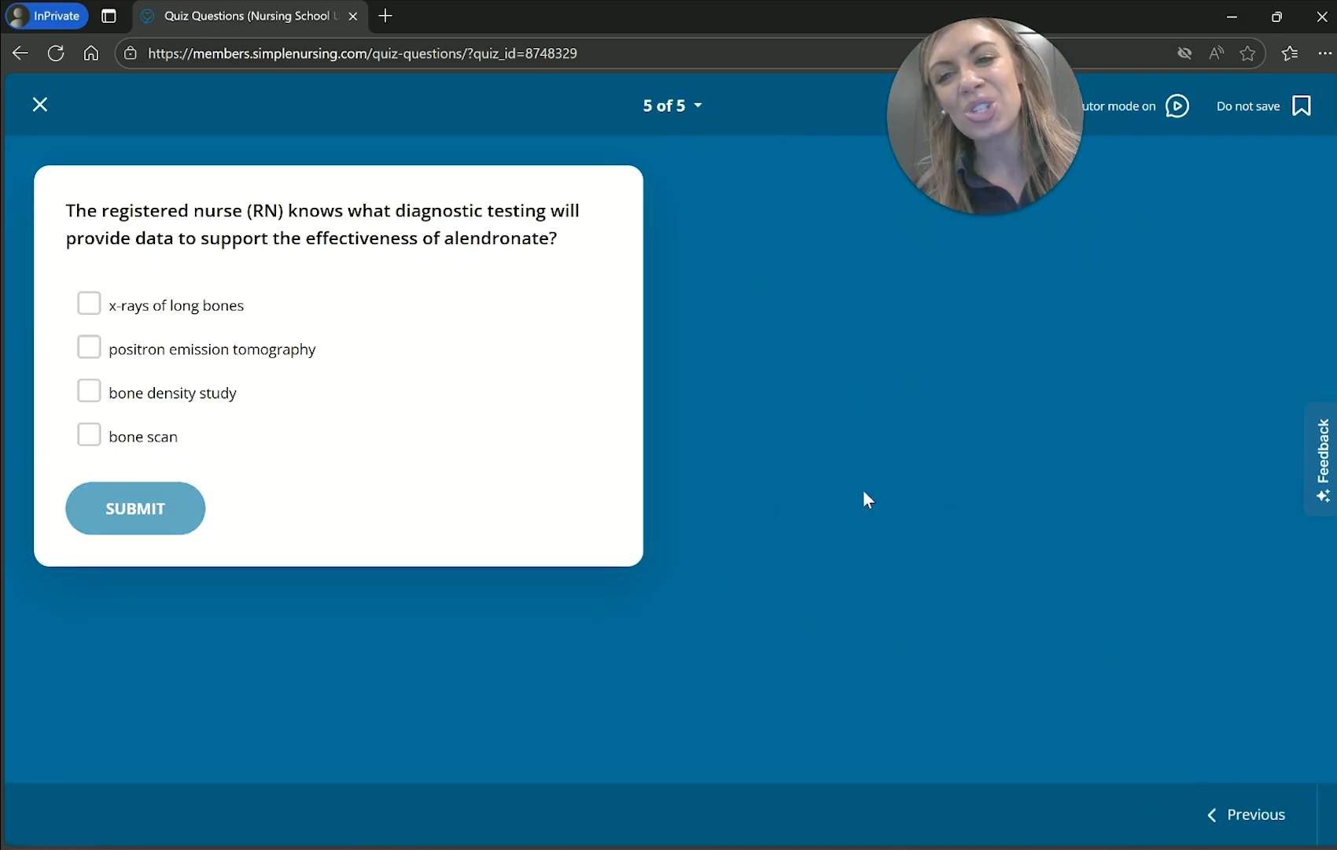
mouse_move(823, 418)
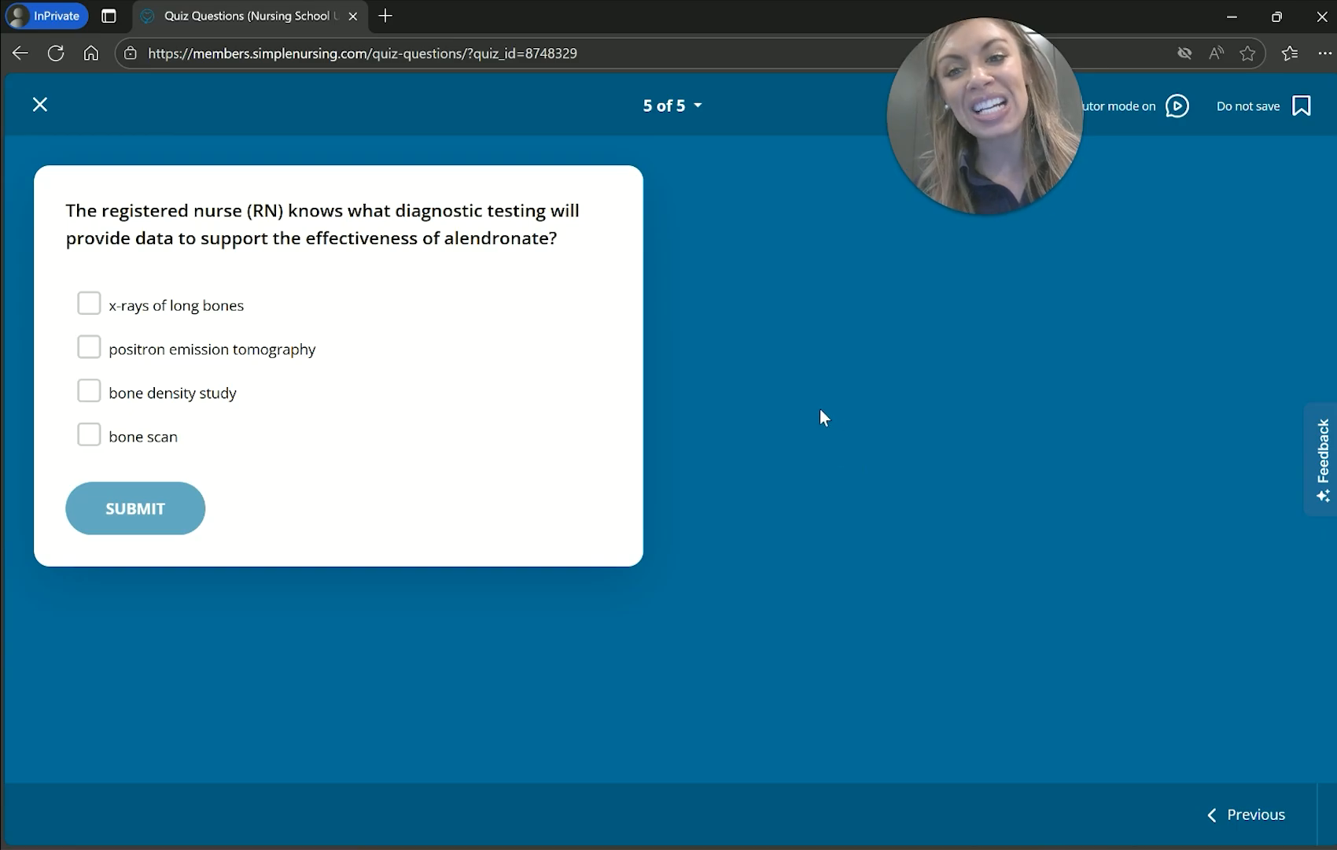
mouse_move(810, 407)
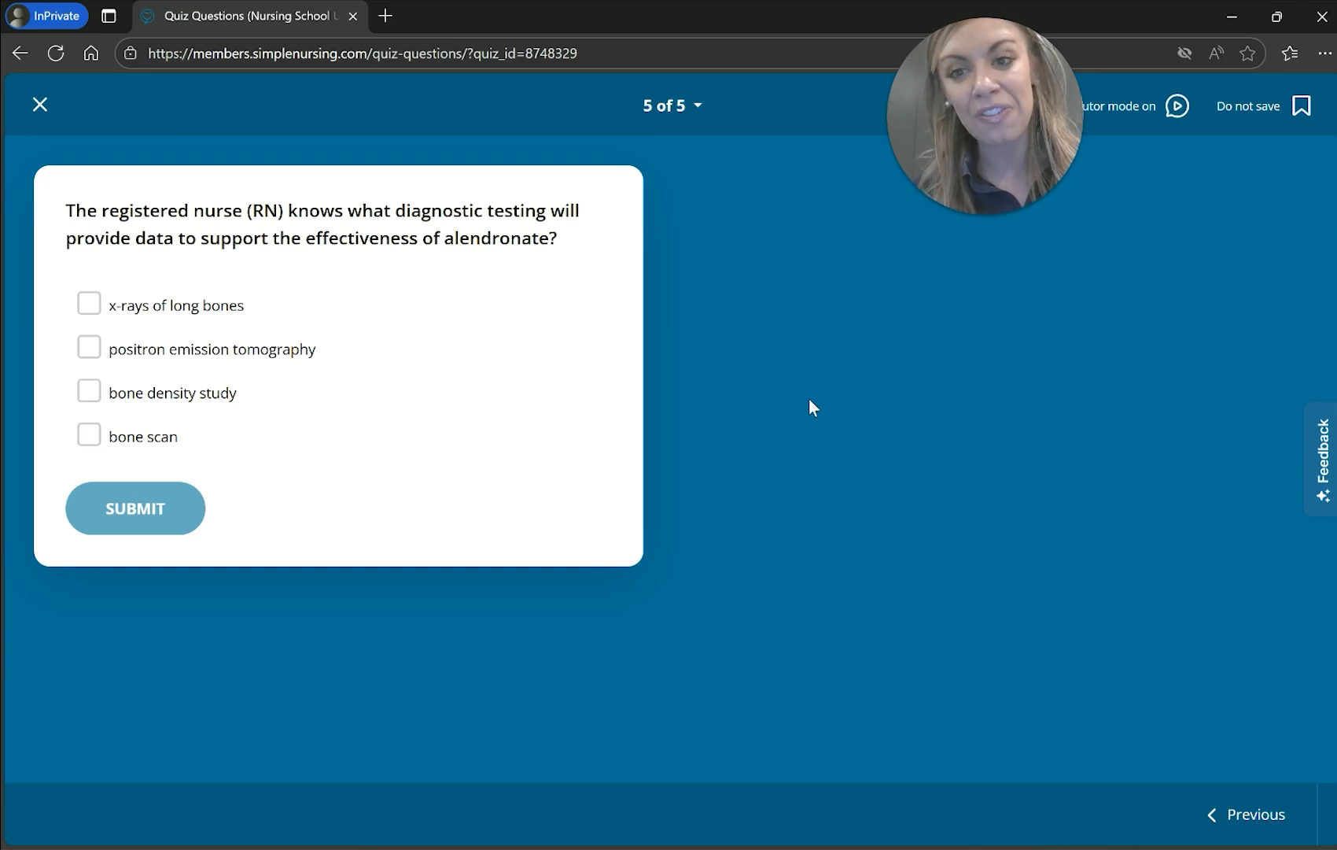
mouse_move(816, 360)
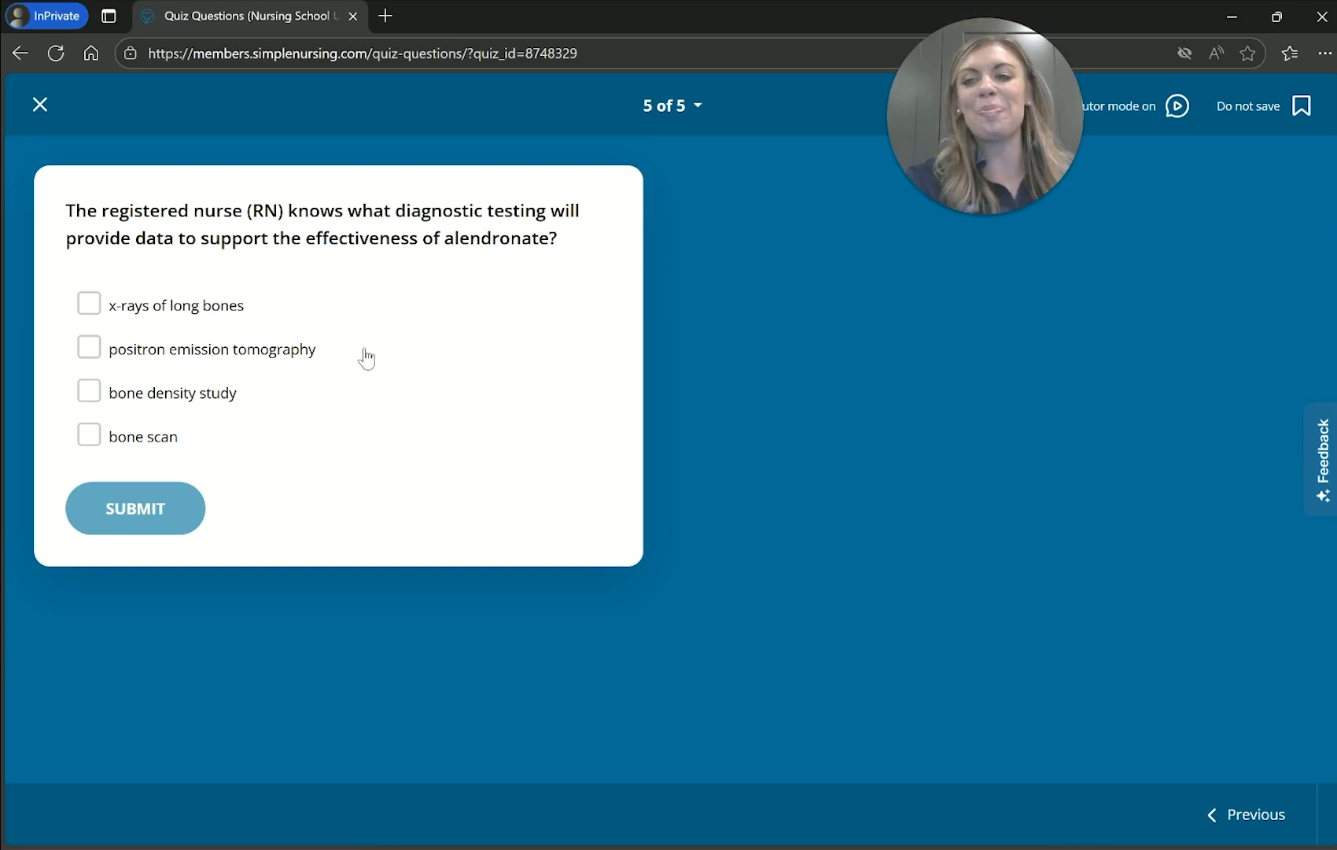
left_click(88, 436)
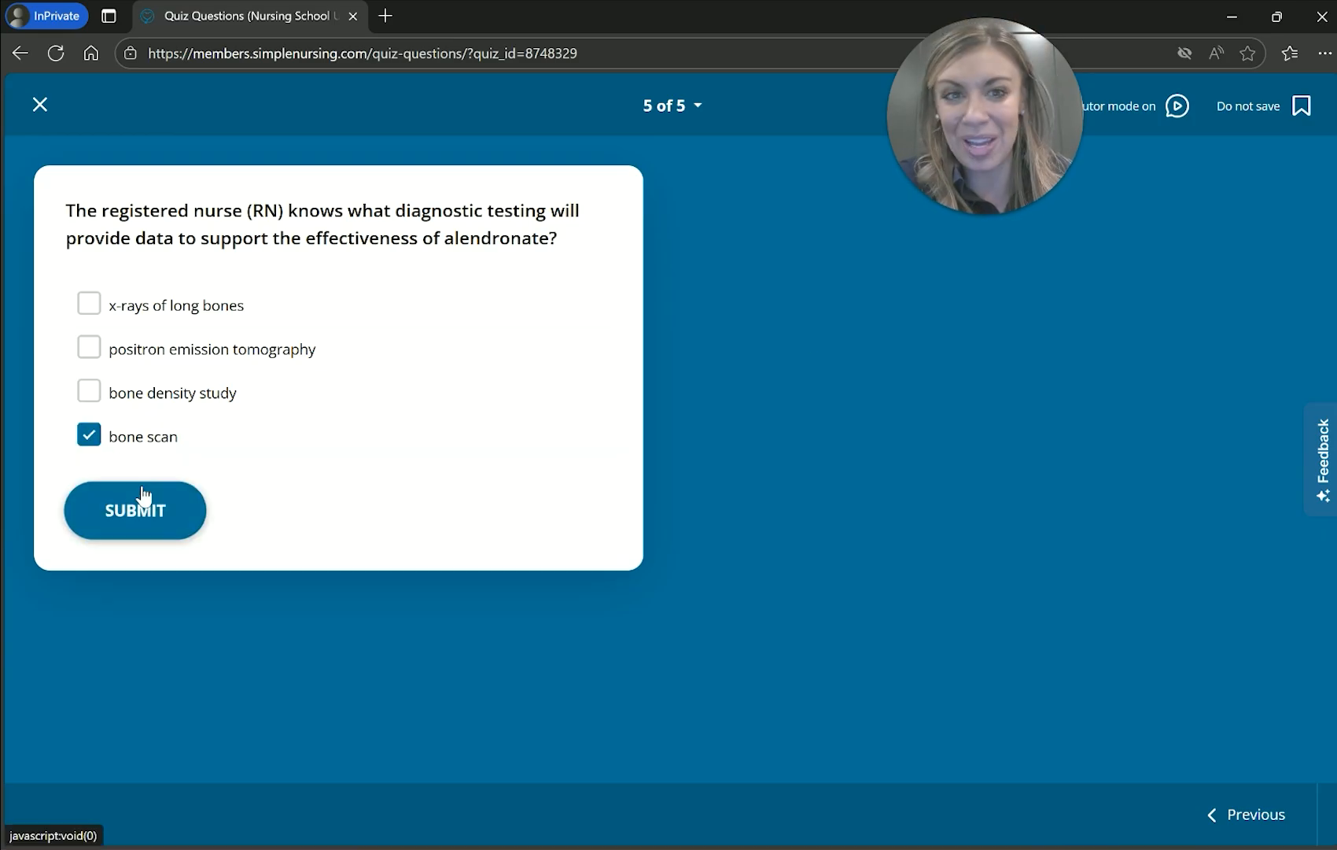
left_click(134, 510)
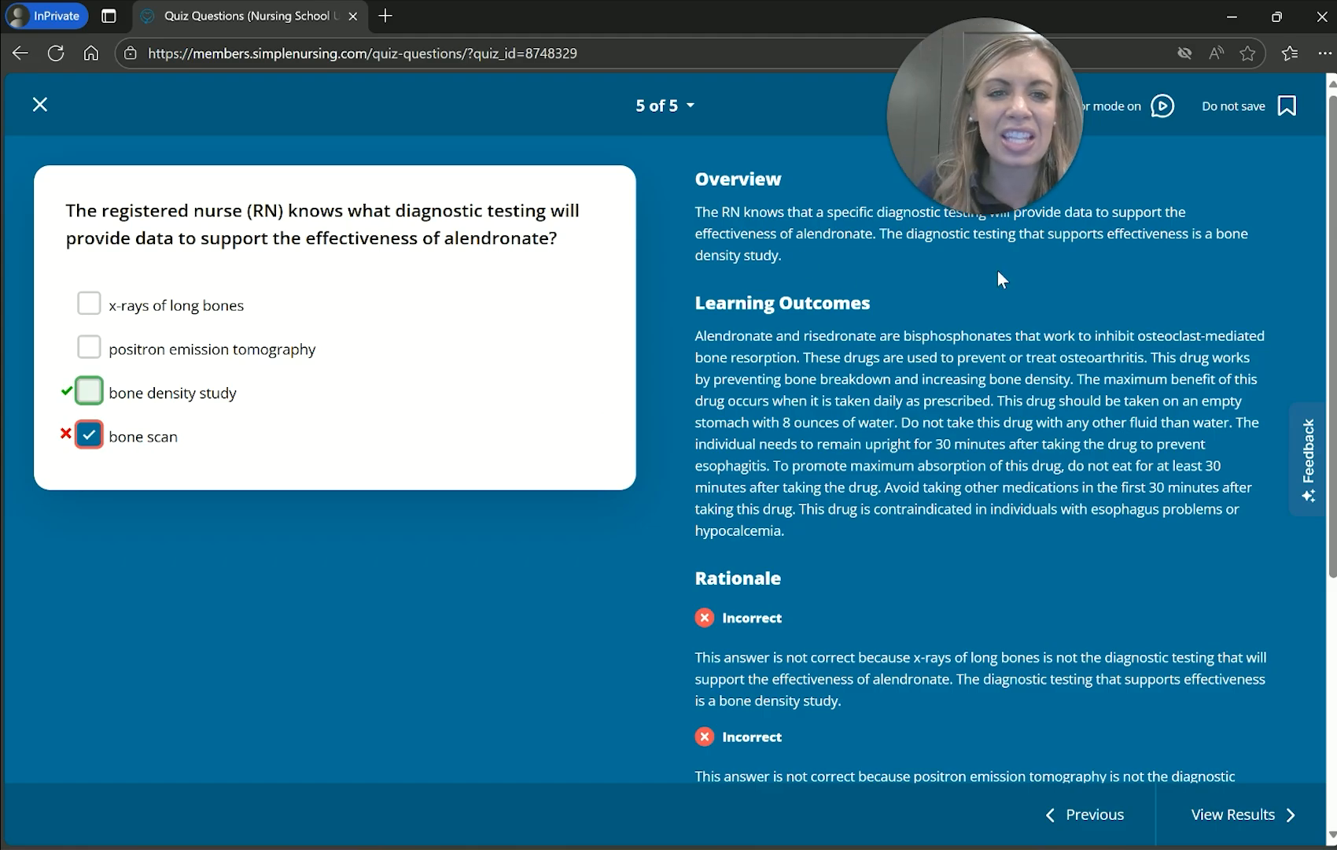
mouse_move(1079, 281)
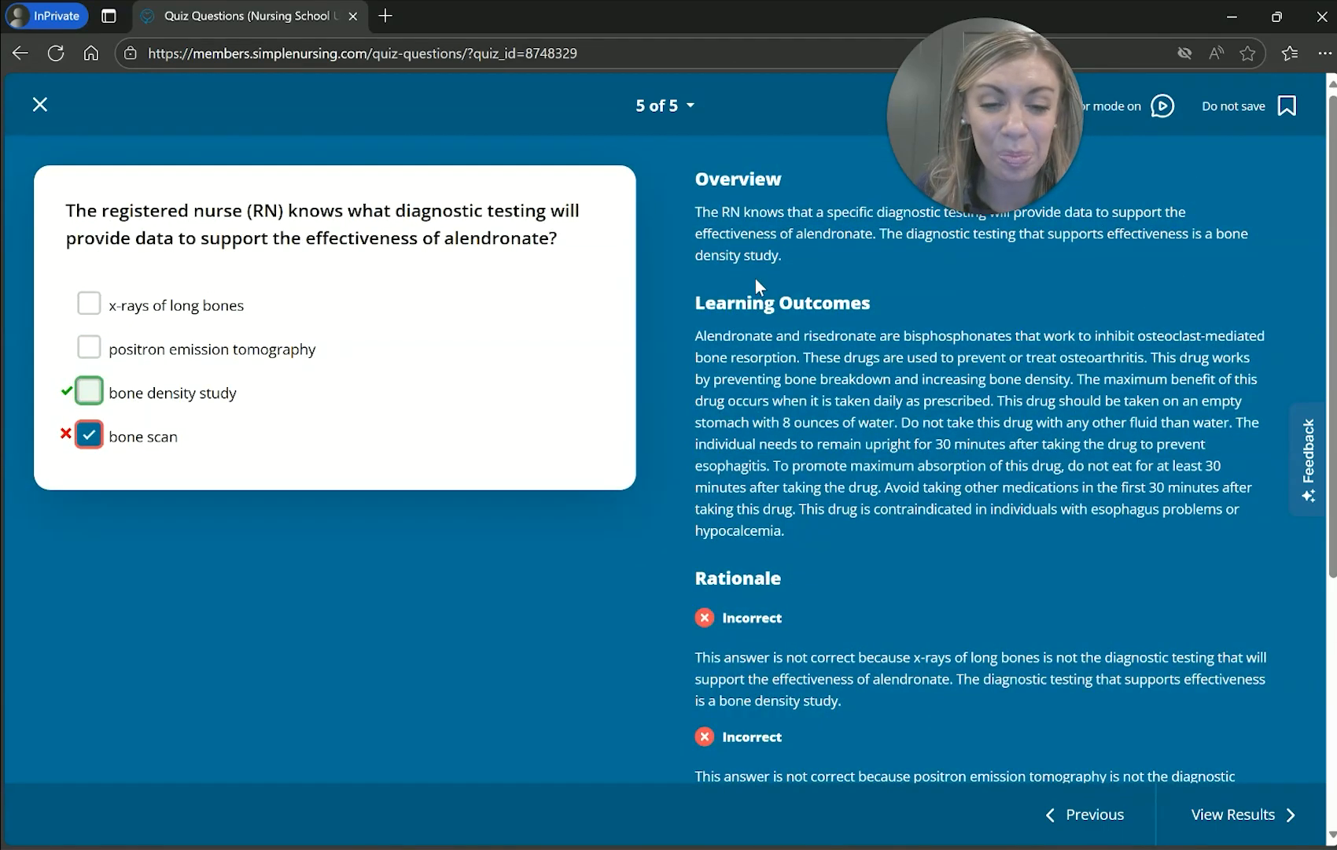
scroll("down", 3)
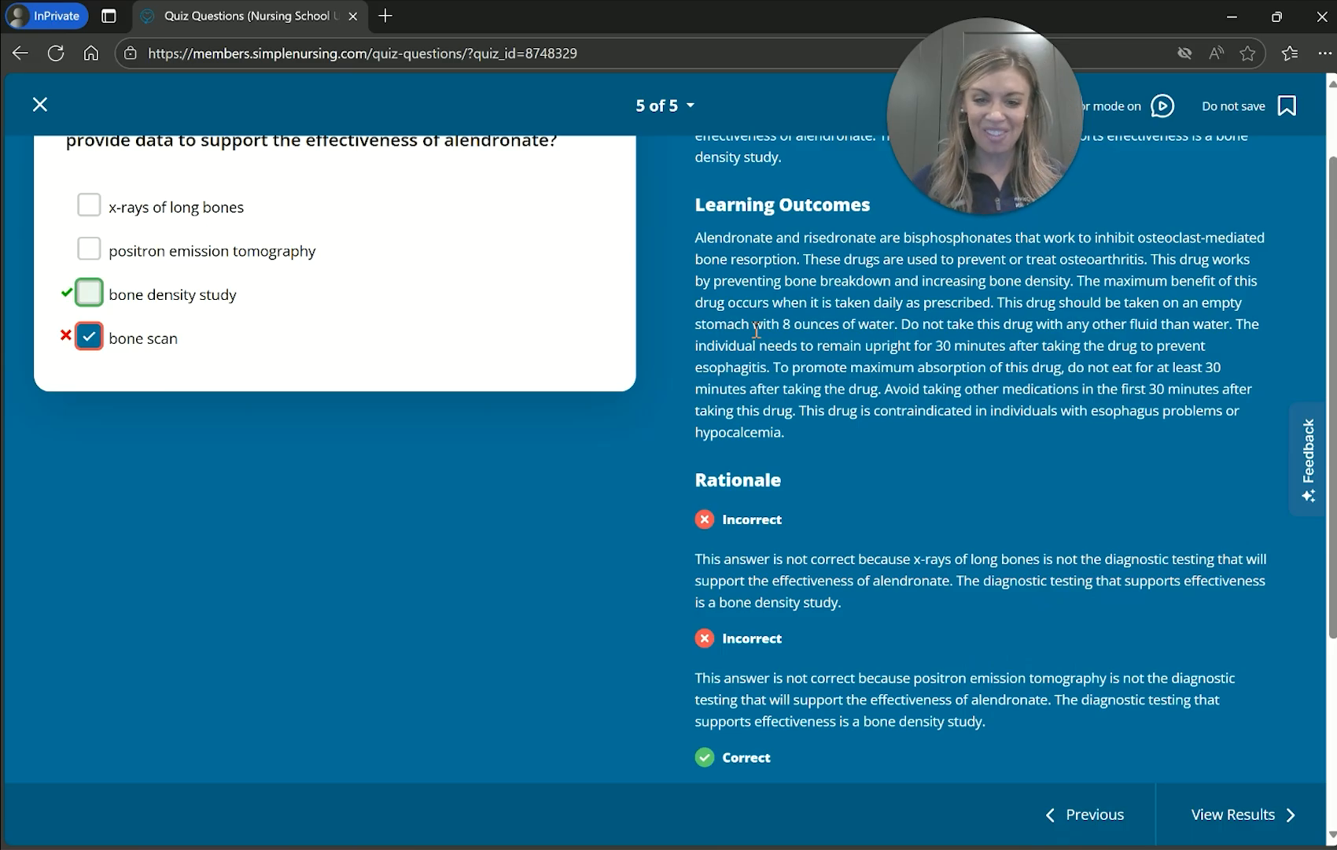
scroll("down", 3)
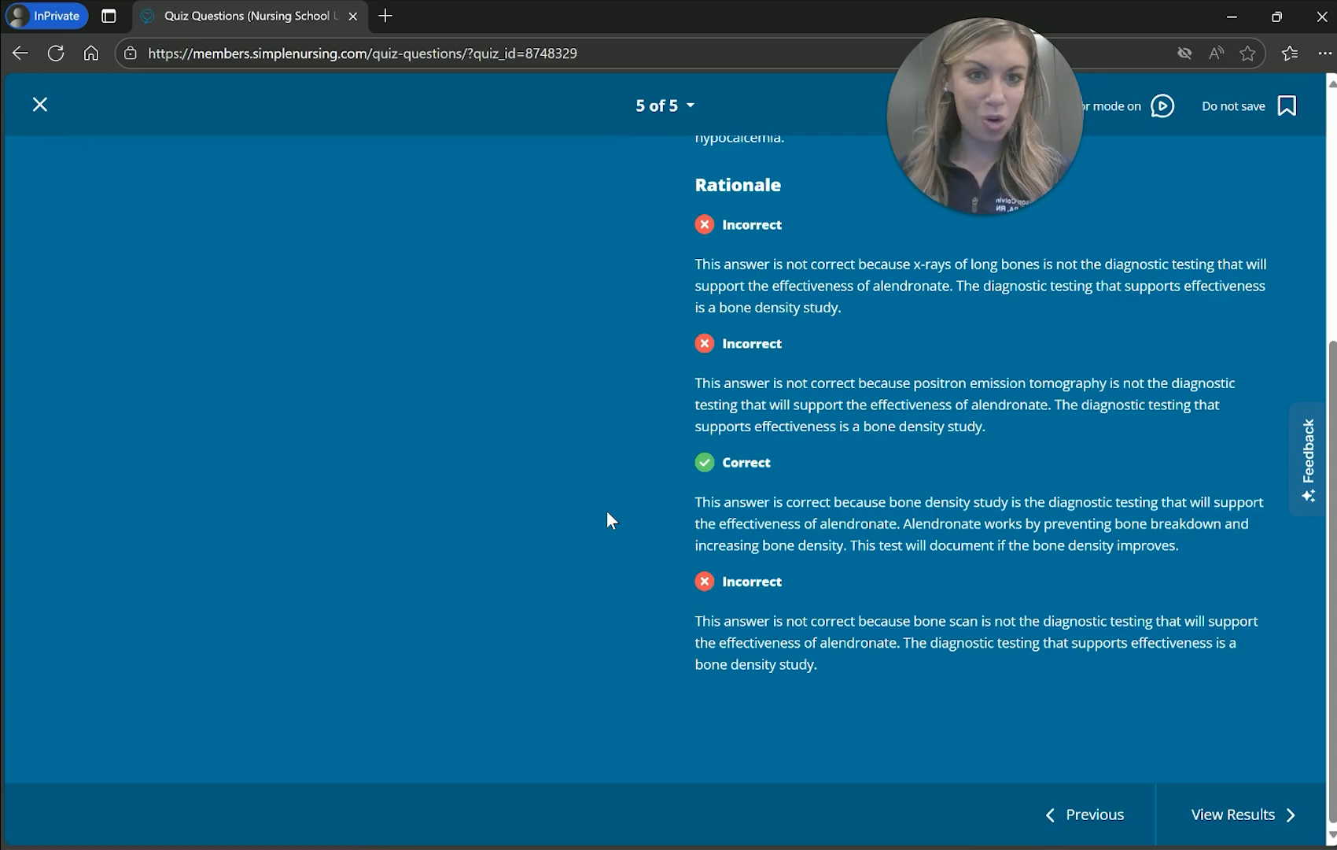
mouse_move(913, 682)
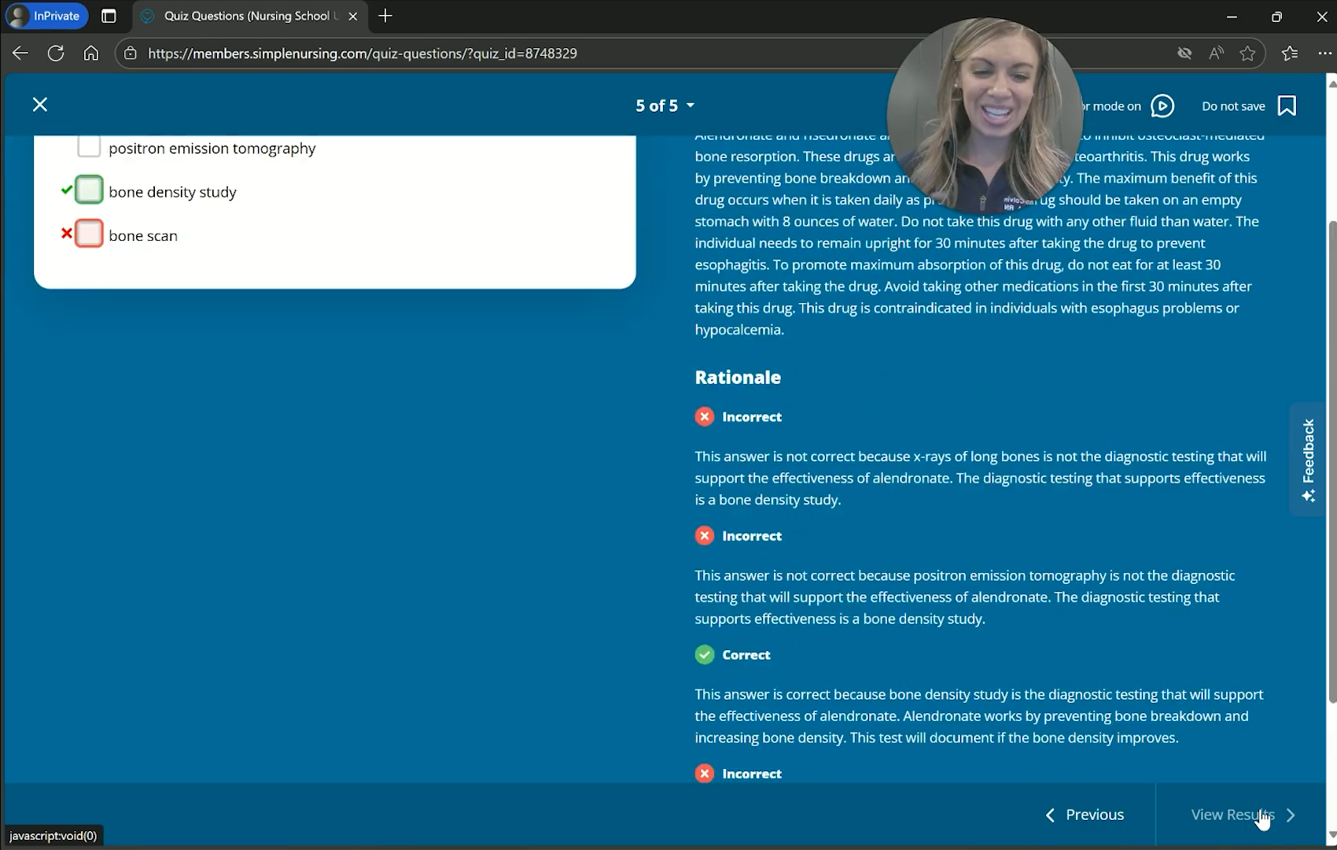
View the results showing this Focus Exam at 60% (3/5) among 12 total tests.
left_click(1232, 813)
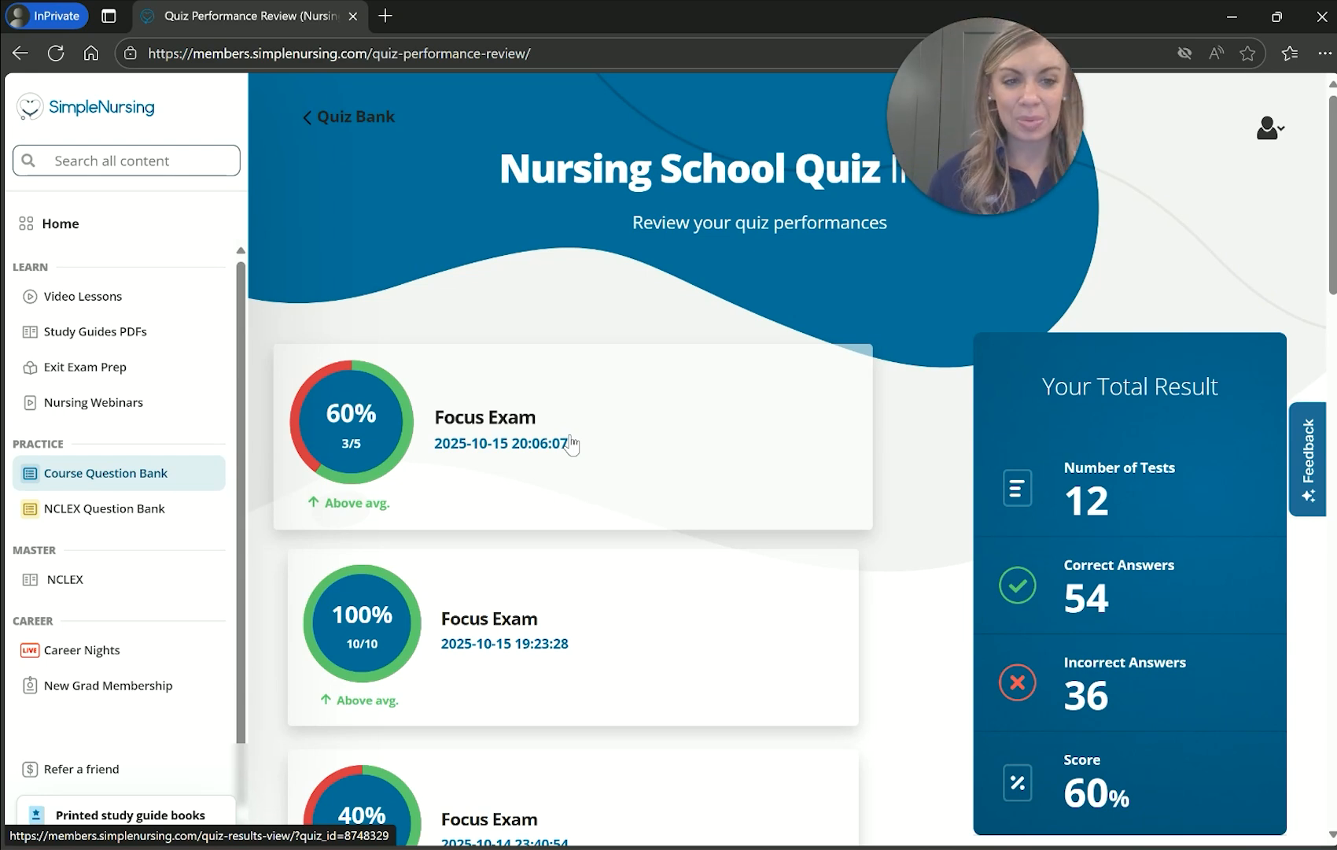
scroll("down", 3)
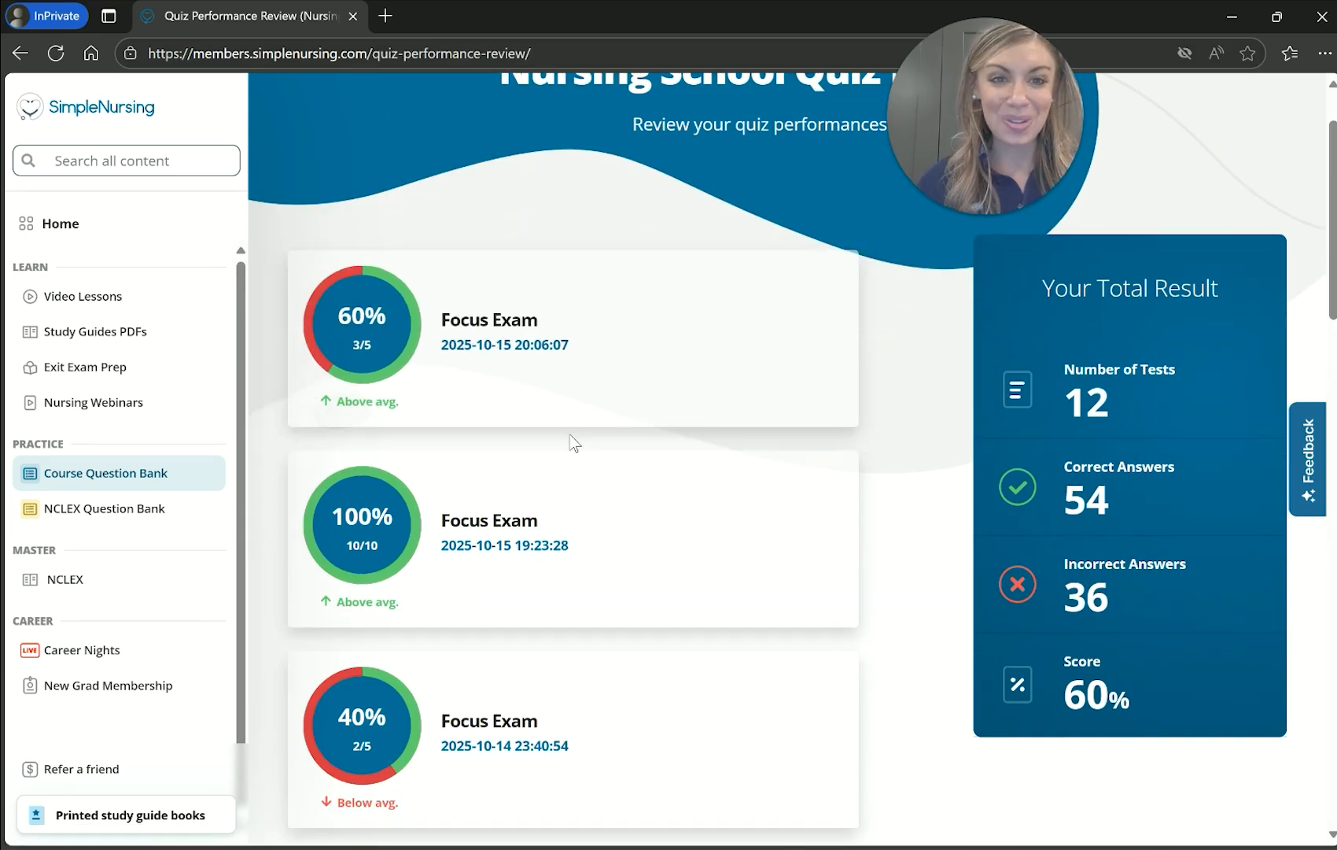